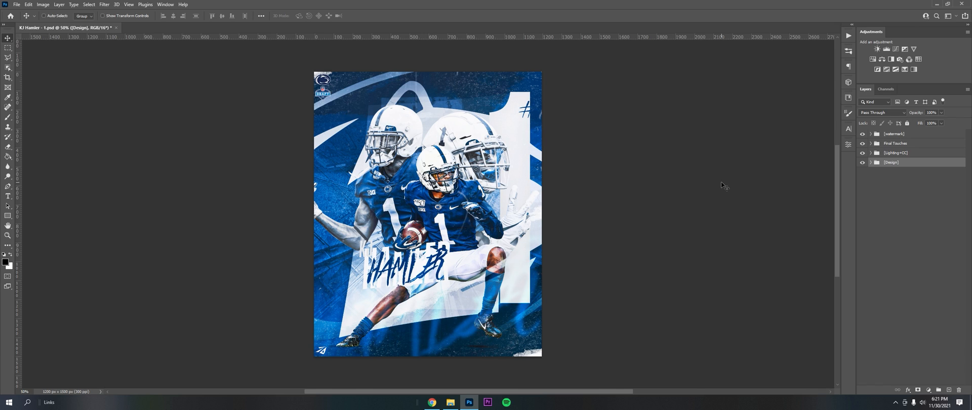
mouse_move(454, 272)
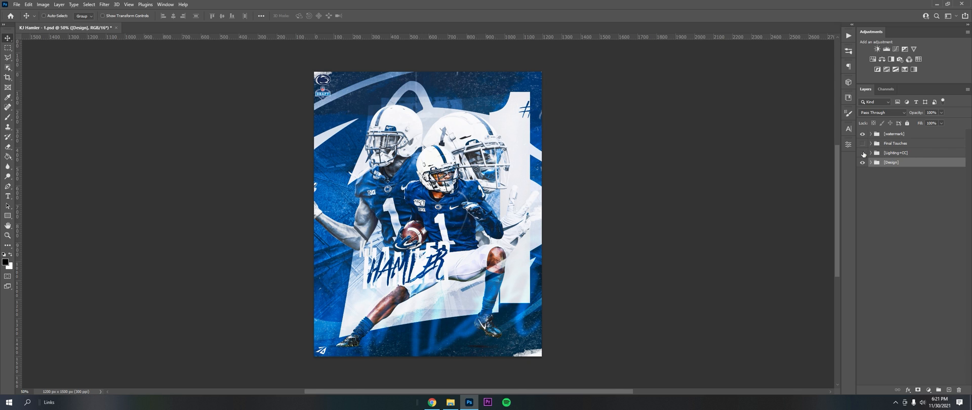
Expand the Design group to reveal its parts.
left_click(872, 162)
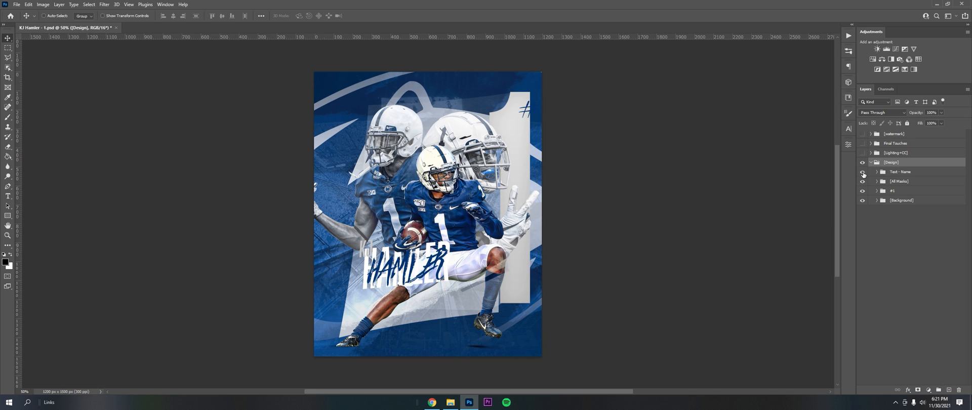
Hide the name text, logo and back-helmet layers, leaving the player over the stadium.
left_click(862, 172)
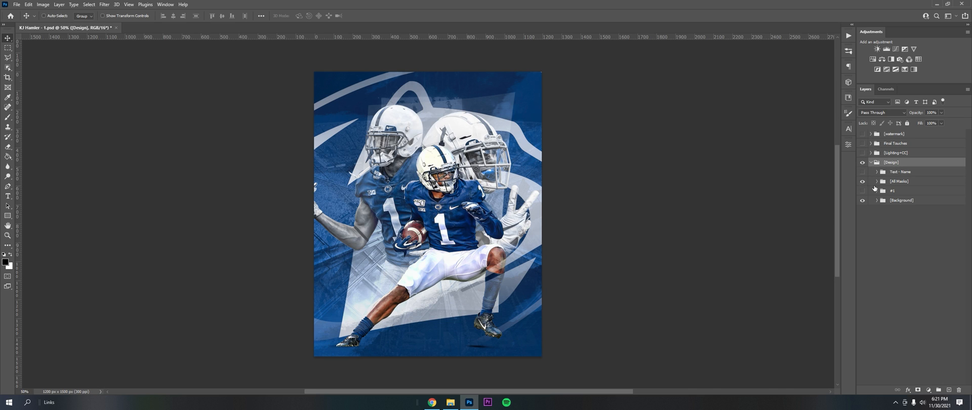
left_click(872, 180)
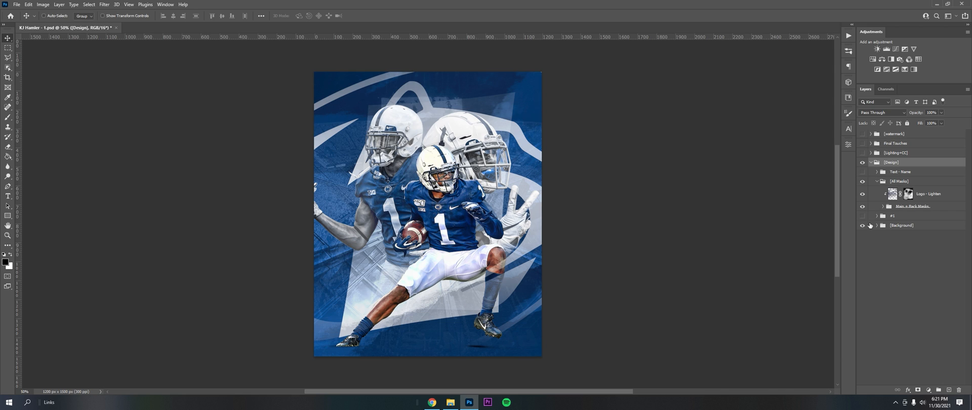
left_click(883, 205)
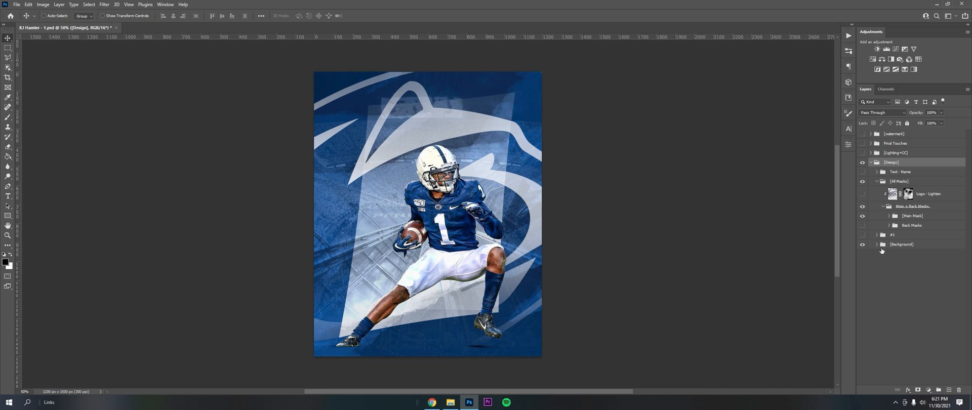
left_click(877, 244)
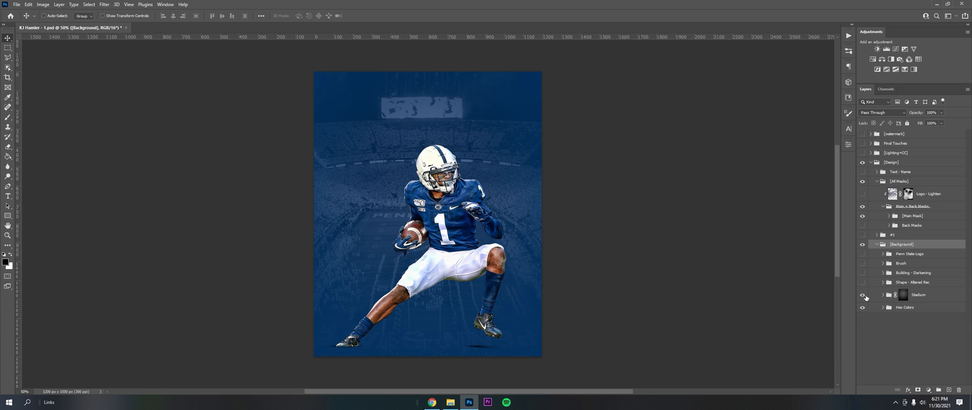
Inspect the Stadium group's photo and black-and-white adjustment, then fold it back up.
left_click(883, 295)
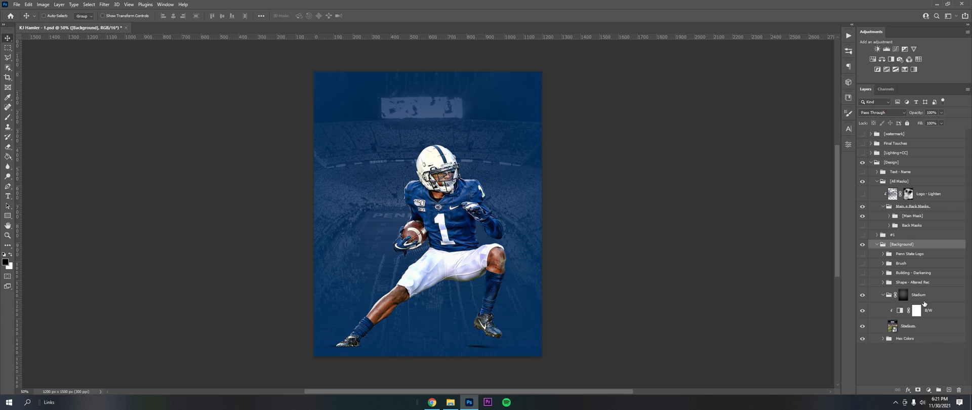
left_click(908, 325)
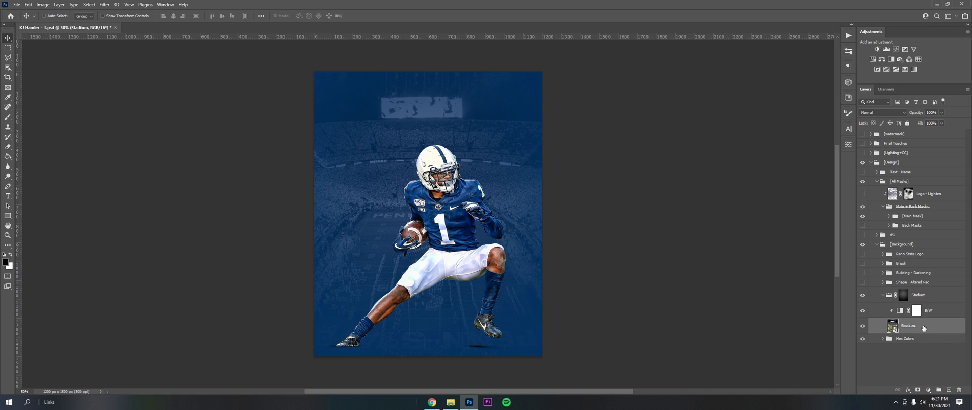
left_click(914, 310)
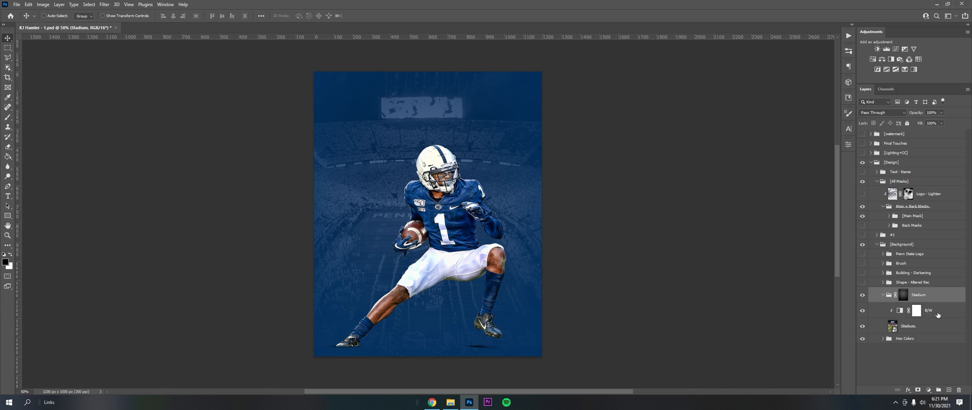
left_click(914, 310)
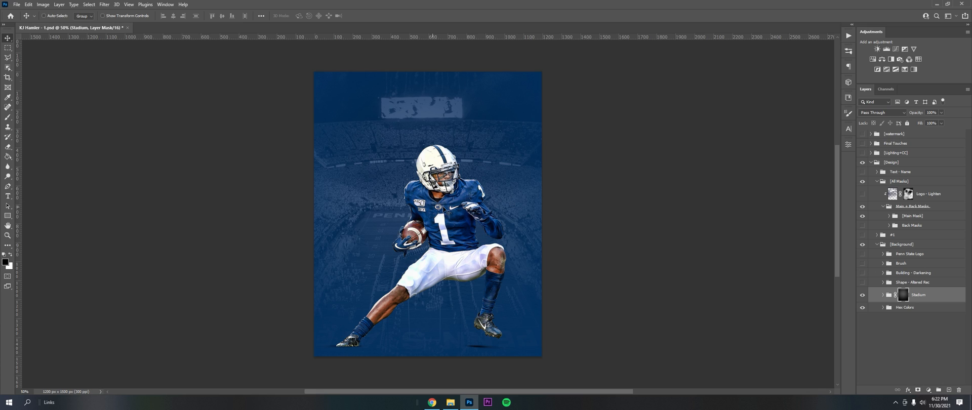
mouse_move(813, 245)
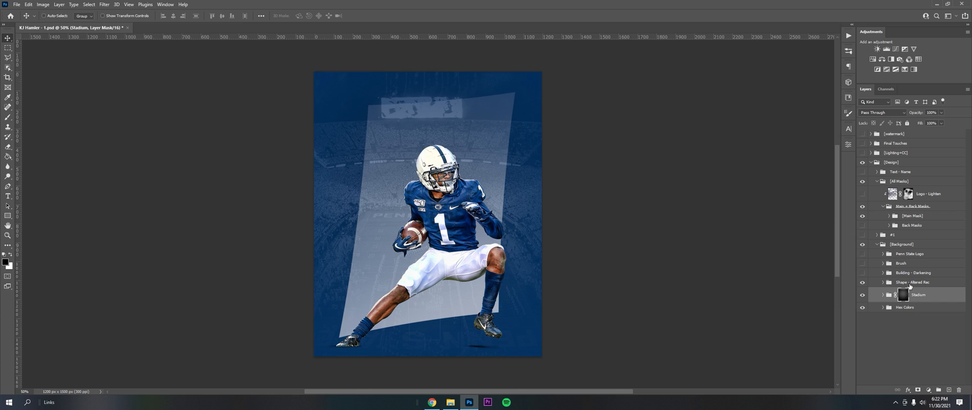
Reveal the slanted white rectangle behind the player and duplicate its original rectangle layer.
left_click(880, 283)
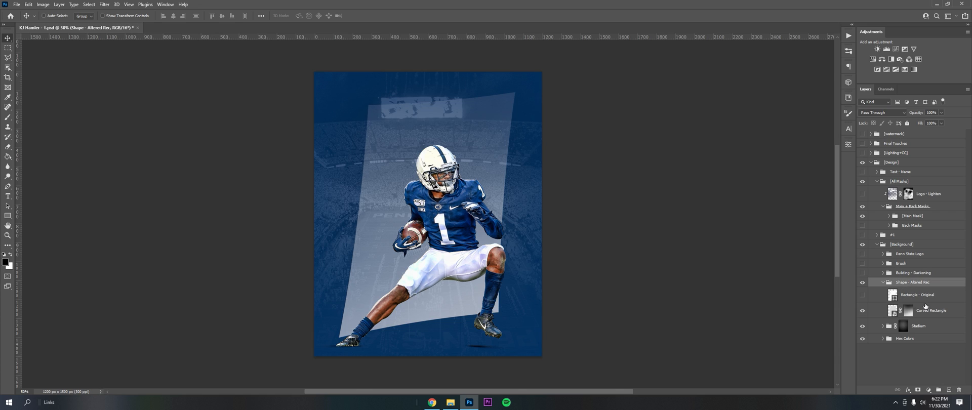
left_click(932, 310)
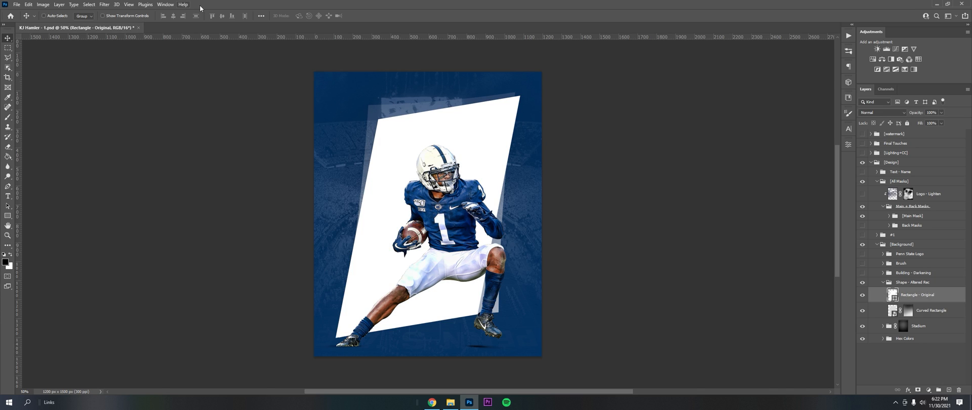
right_click(917, 294)
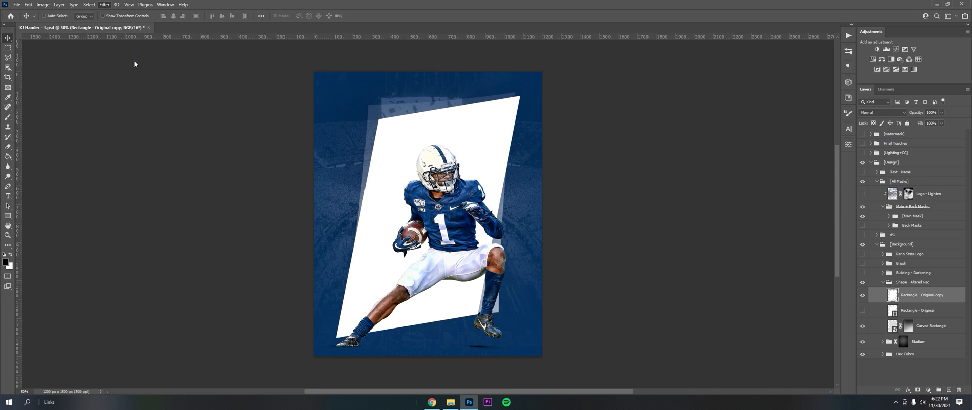
mouse_move(553, 180)
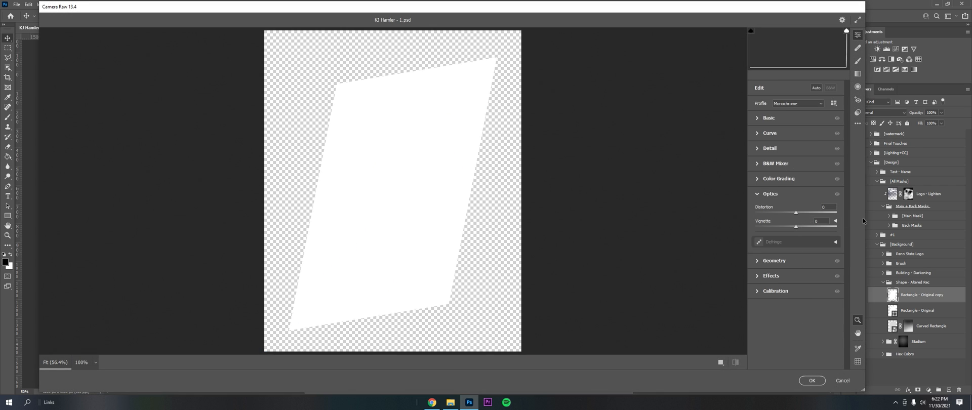
Bulge the rectangle copy with Camera Raw lens distortion around +70 and apply it.
left_click_drag(796, 213, 828, 213)
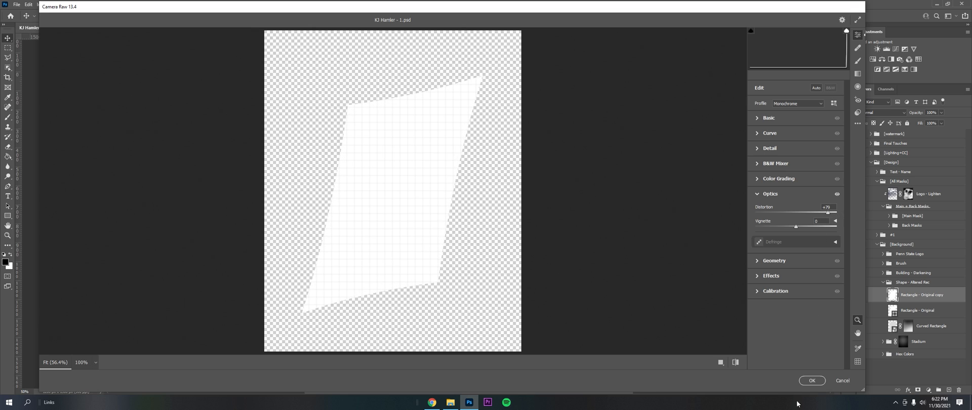
left_click(812, 380)
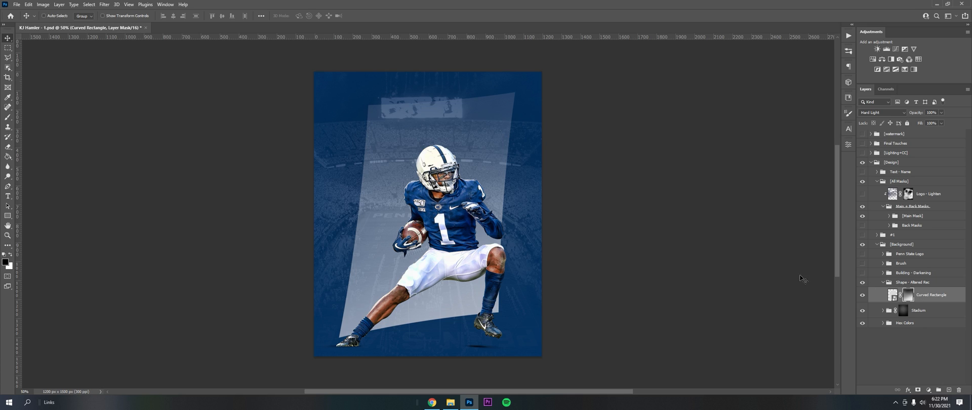
Expand the Building darkening group and toggle its original black-and-white photo on and off.
left_click(861, 295)
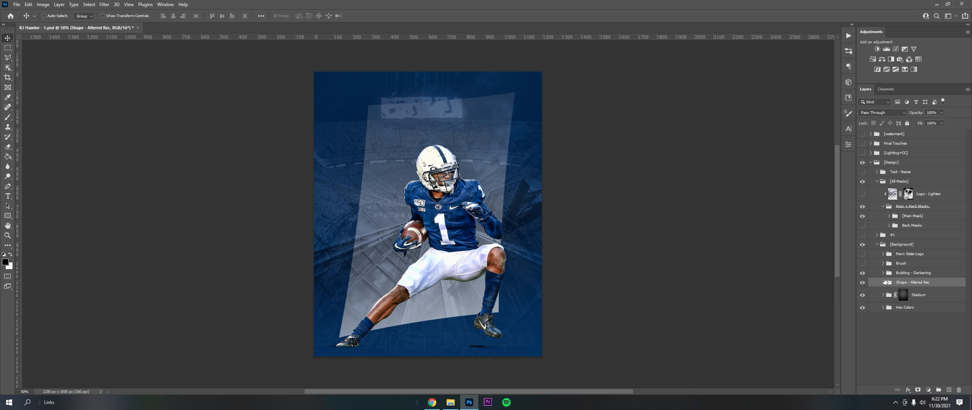
left_click(878, 272)
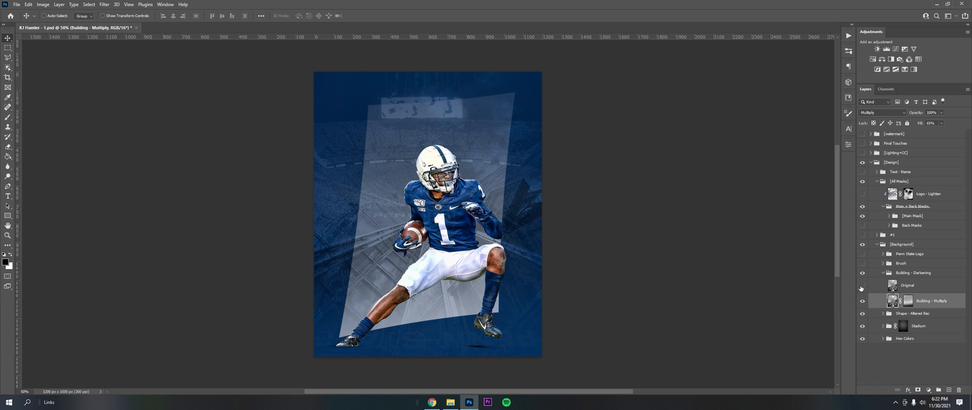
left_click(907, 284)
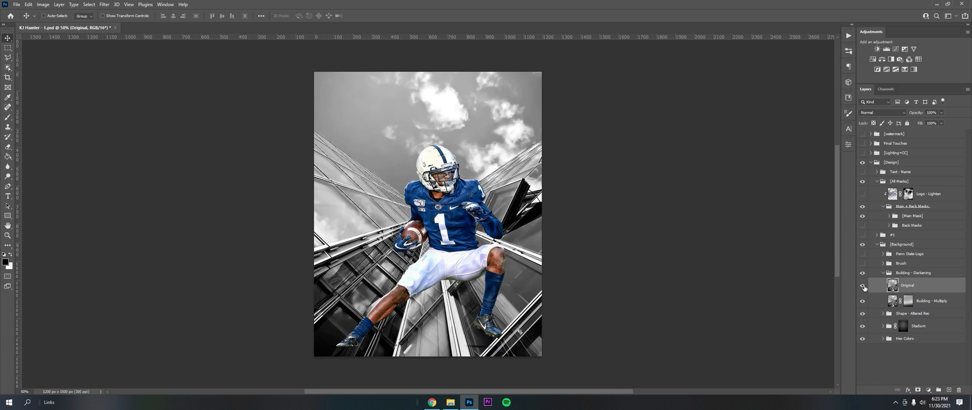
mouse_move(863, 286)
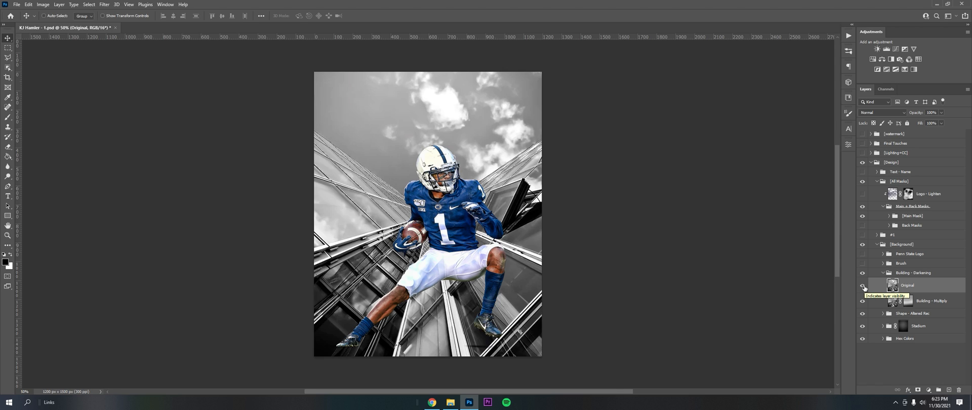
left_click(862, 285)
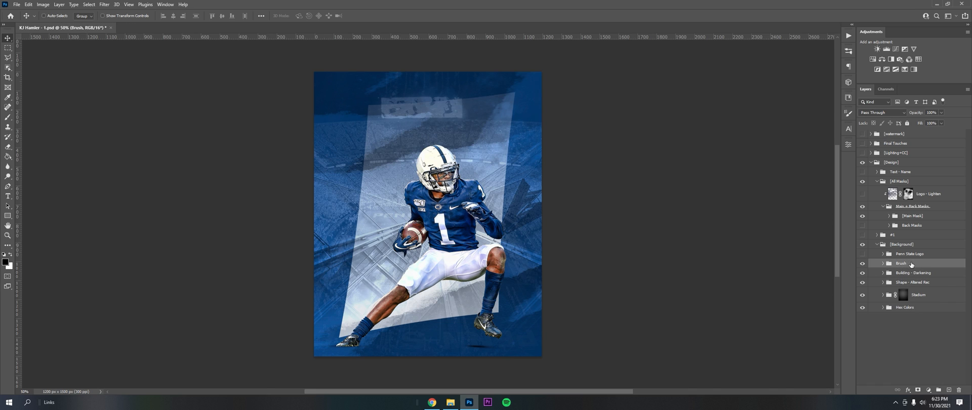
Review the brush strokes layer, collapse the Background group and show the large #1 graphic.
left_click(880, 263)
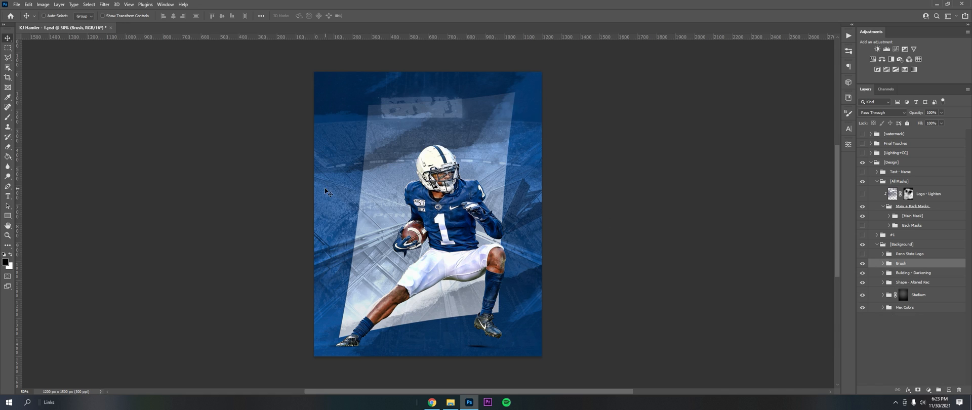
mouse_move(543, 107)
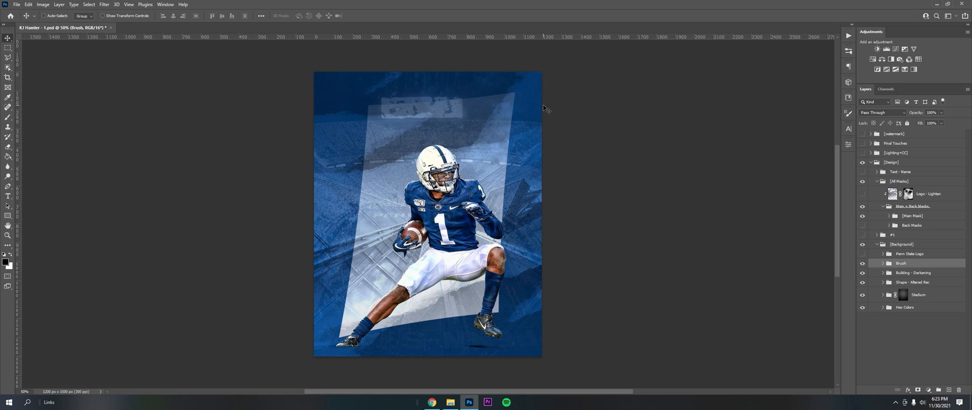
mouse_move(400, 174)
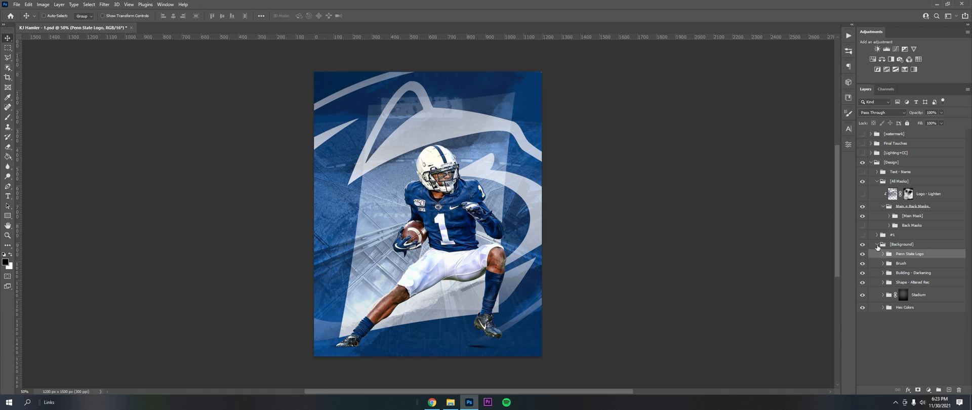
left_click(877, 244)
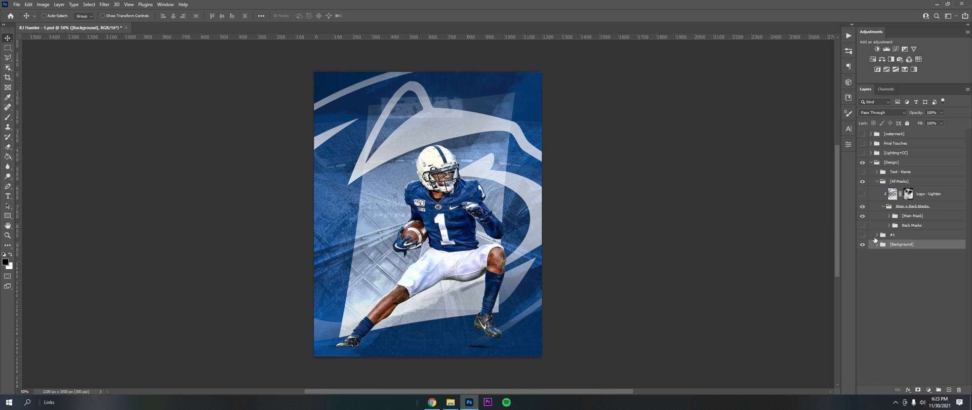
left_click(863, 234)
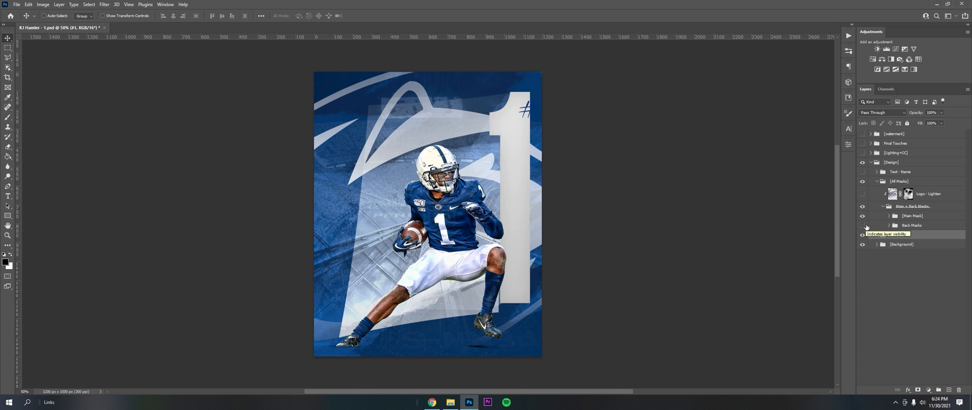
Turn on the faded back-player images and inspect the Donut layer's mask.
left_click(862, 225)
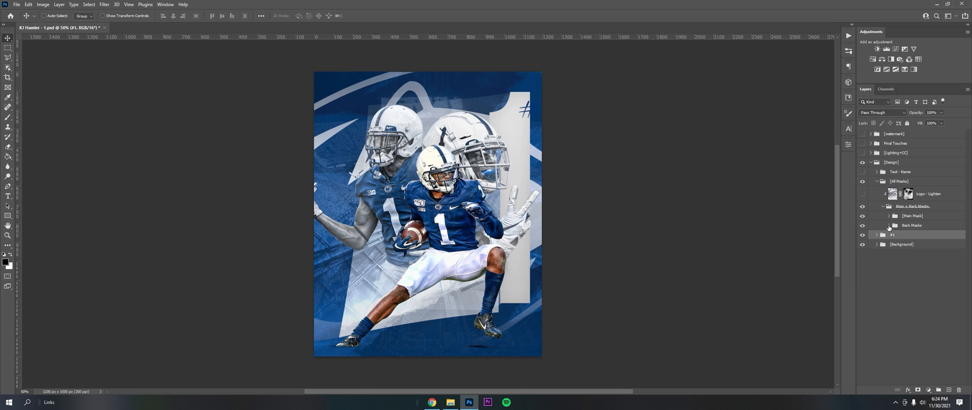
left_click(889, 224)
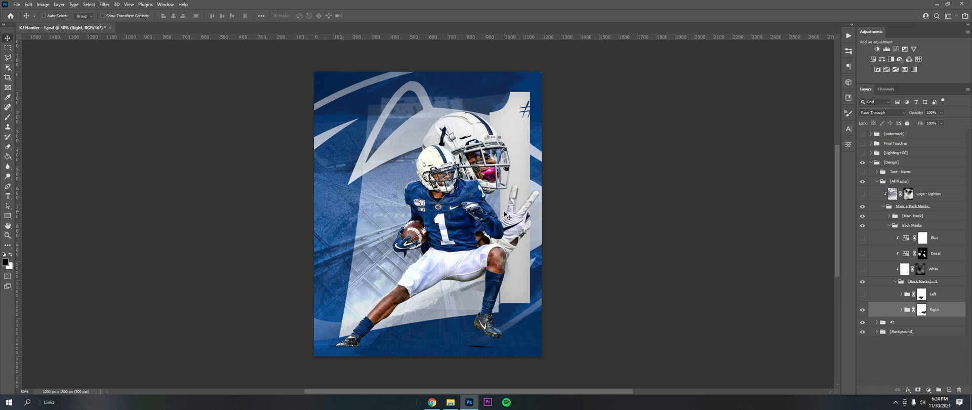
mouse_move(789, 262)
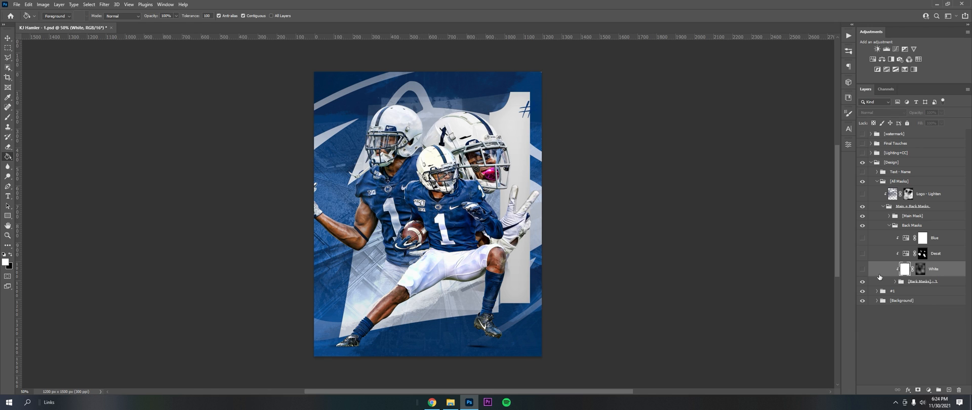
left_click(862, 268)
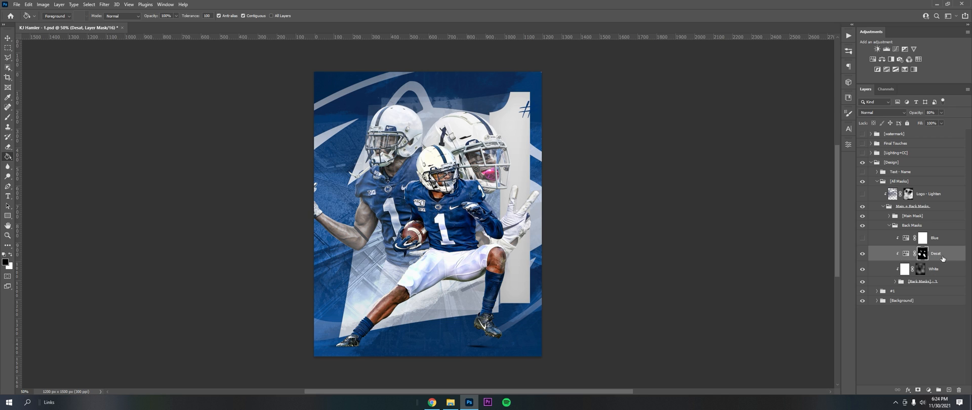
double_click(905, 253)
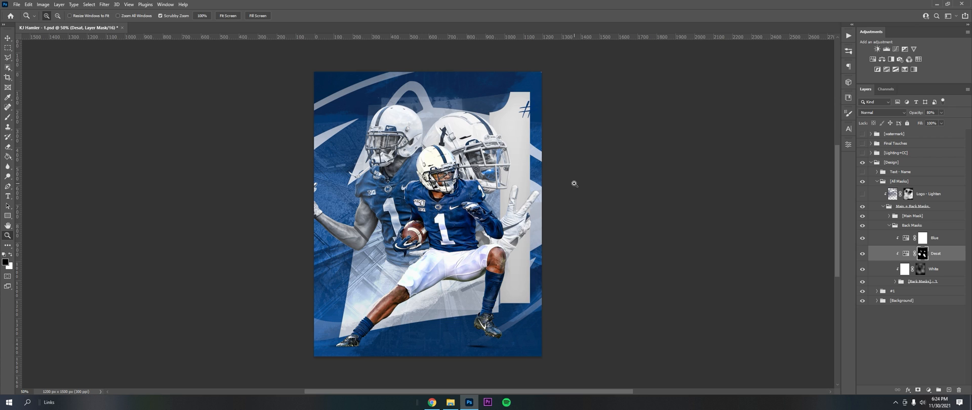
left_click(888, 225)
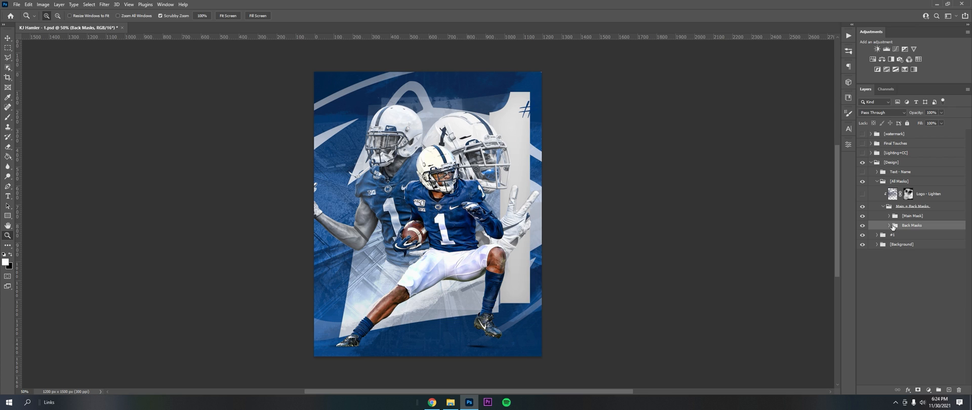
Drill into Main Mask > AlL > M+S and select the Main player layer for duplication.
left_click(889, 215)
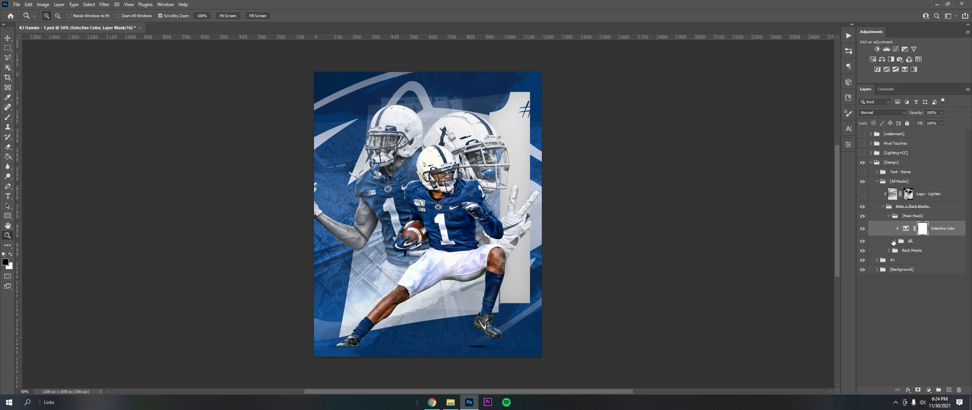
left_click(889, 240)
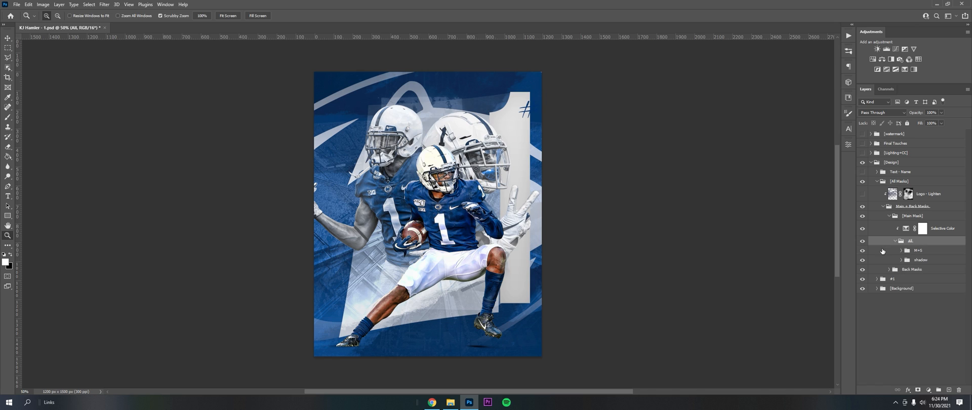
left_click(899, 250)
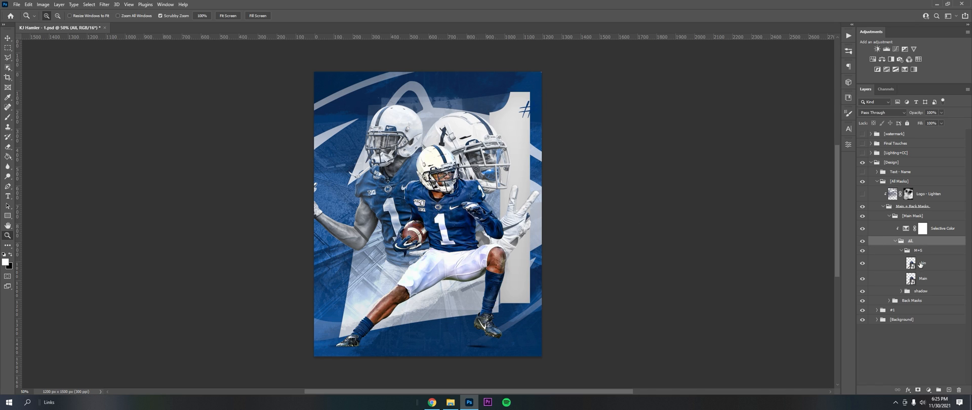
left_click(923, 262)
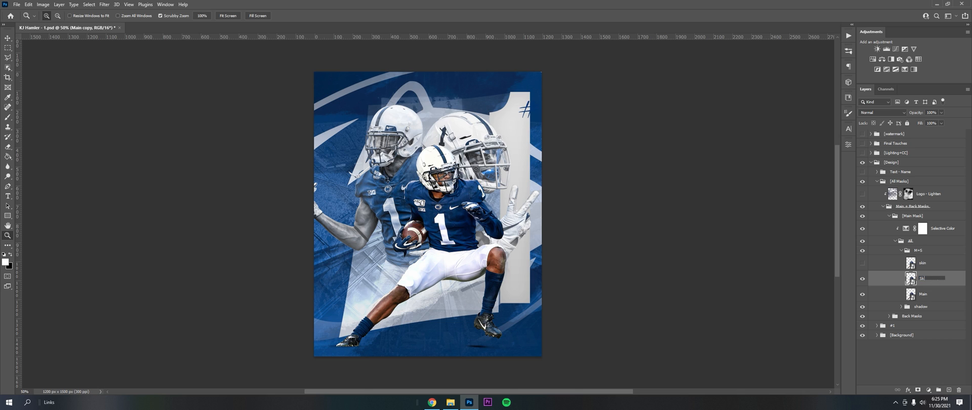
Clip the copied player layer to the one below and launch Topaz Adjust 5 on it.
right_click(921, 277)
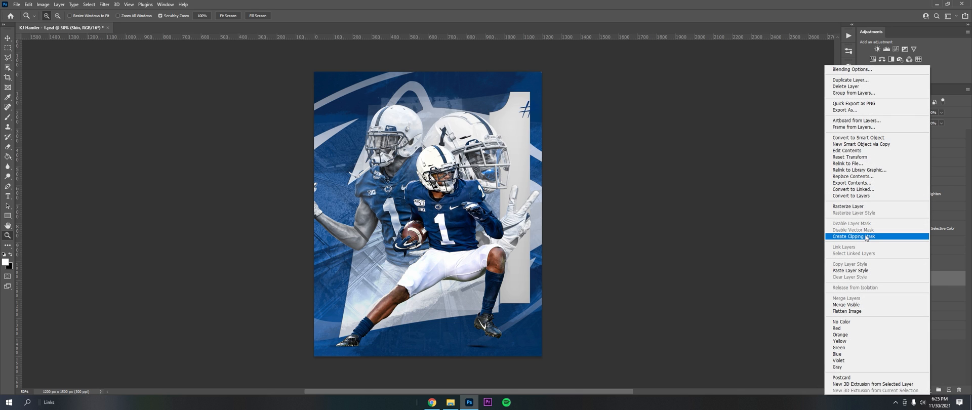
left_click(865, 236)
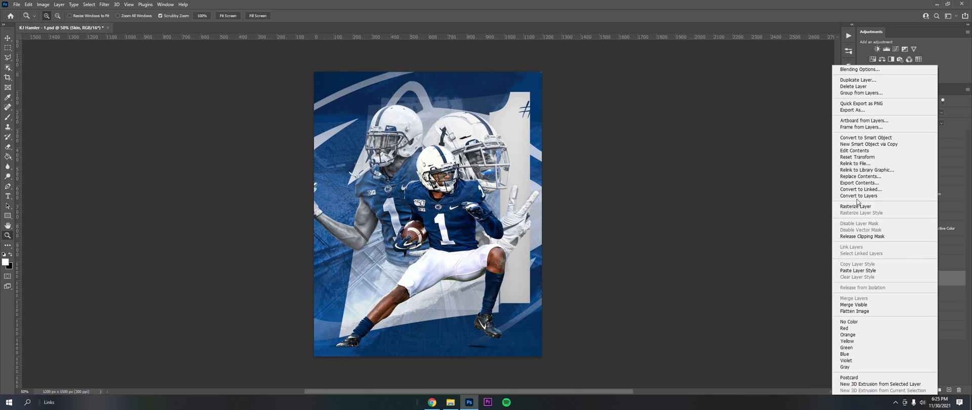
left_click(85, 4)
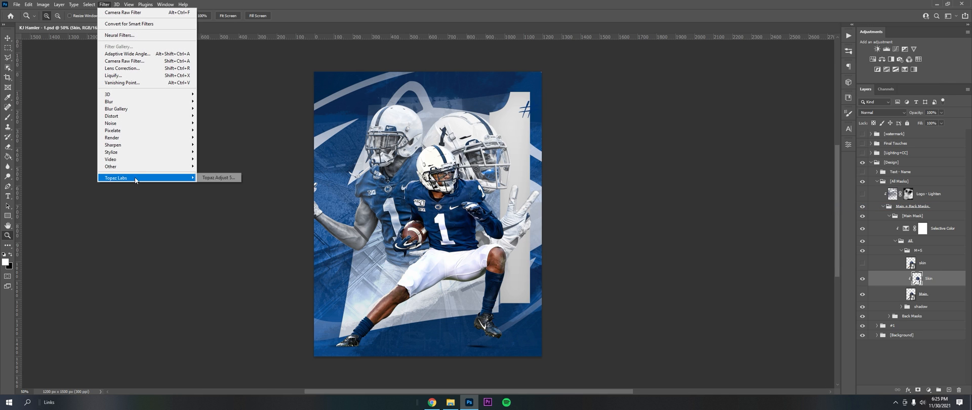
left_click(219, 177)
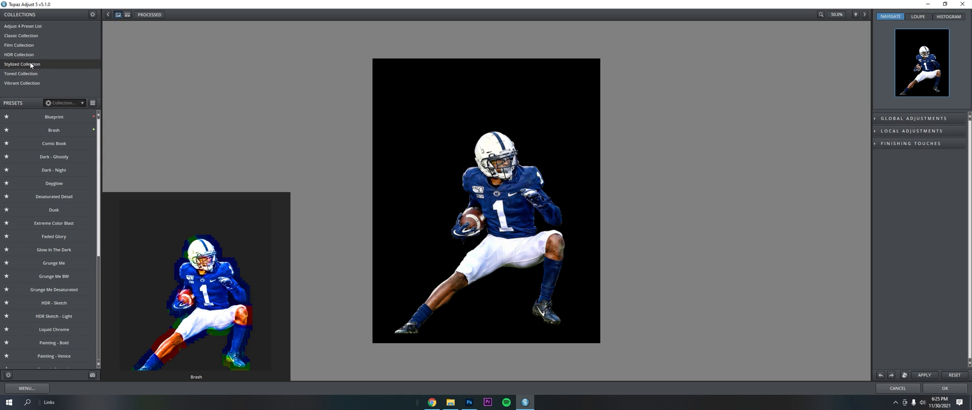
Try the Vivacious preset from the Stylized Collection with finishing touches and return to the poster.
left_click(48, 169)
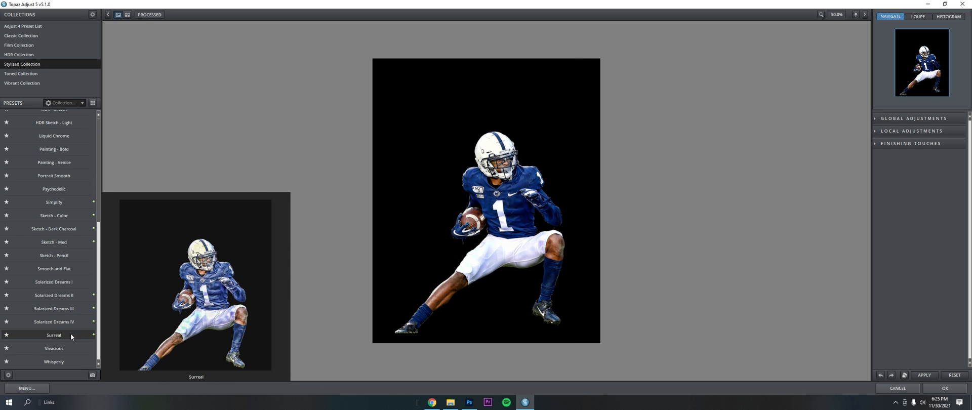
left_click(53, 348)
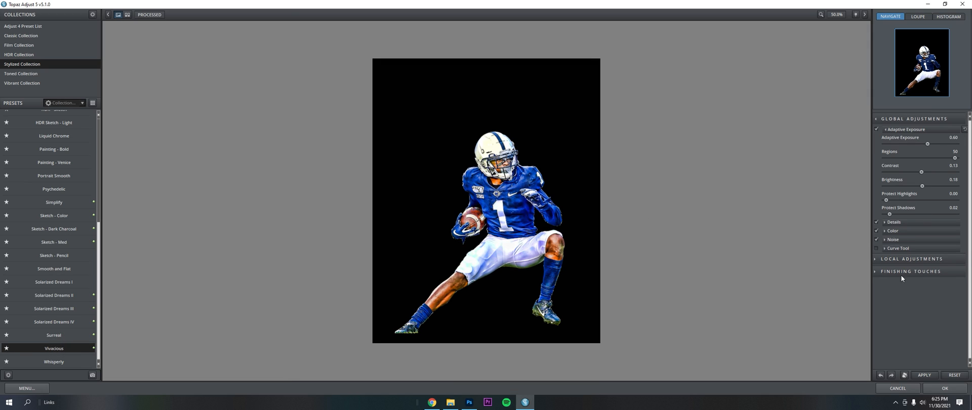
left_click(910, 272)
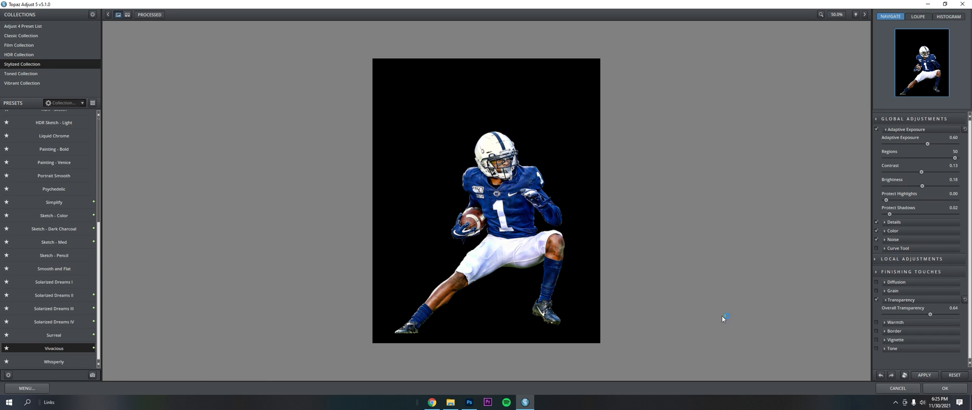
left_click(52, 188)
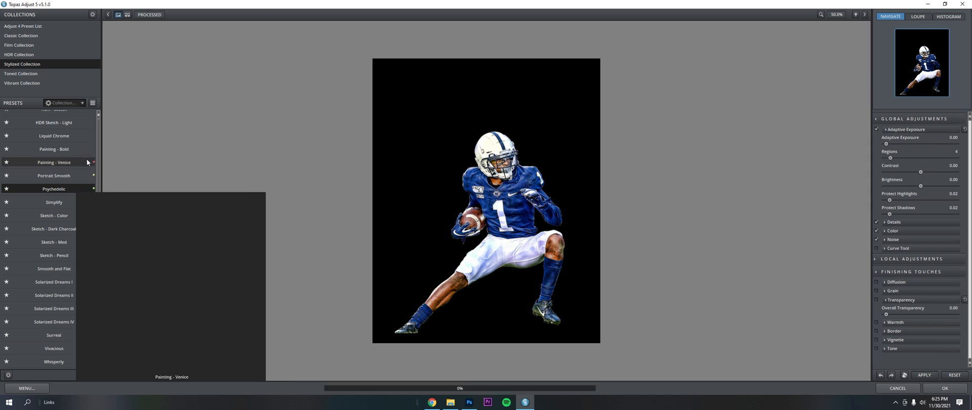
left_click(470, 402)
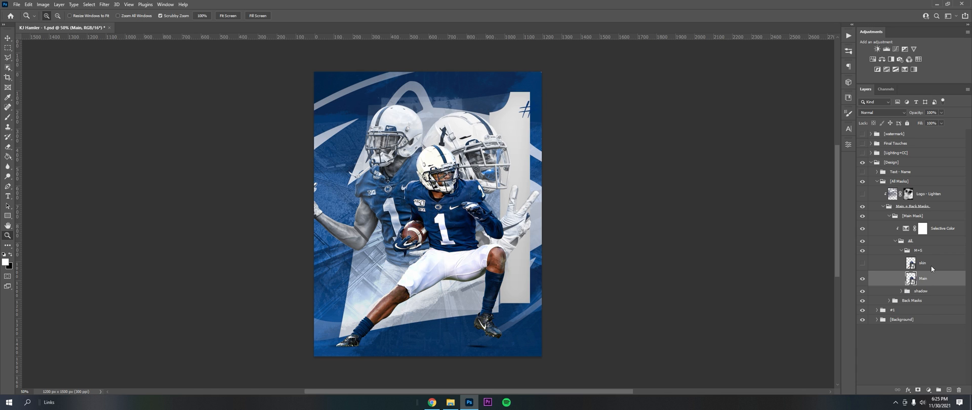
Add a Selective Color adjustment above the player and reduce cyan in the reds.
left_click(922, 264)
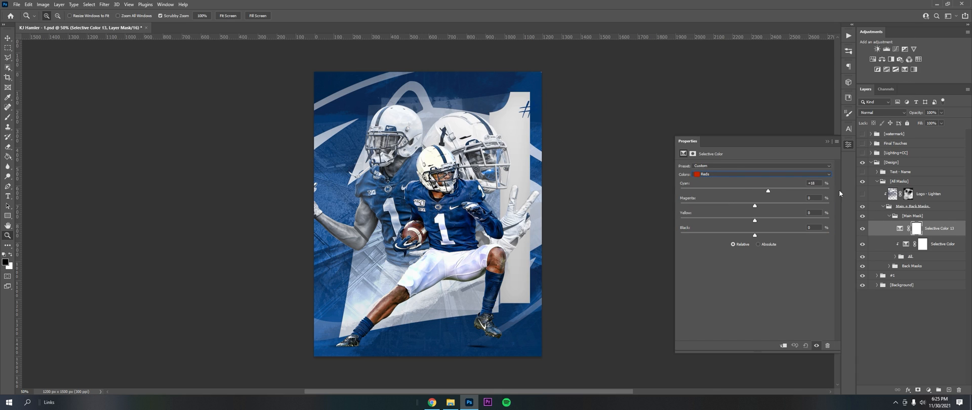
left_click_drag(766, 190, 679, 190)
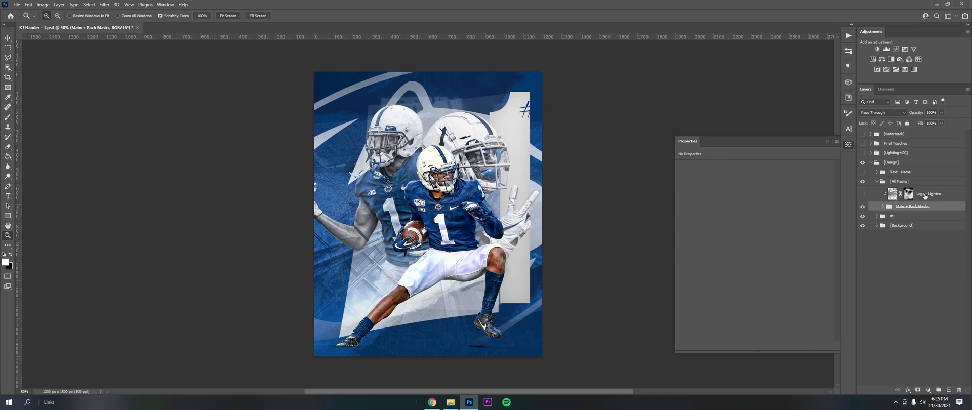
Look inside the Penn State Logo group, then switch on the Text - Name group so HAMLER shows.
left_click(929, 193)
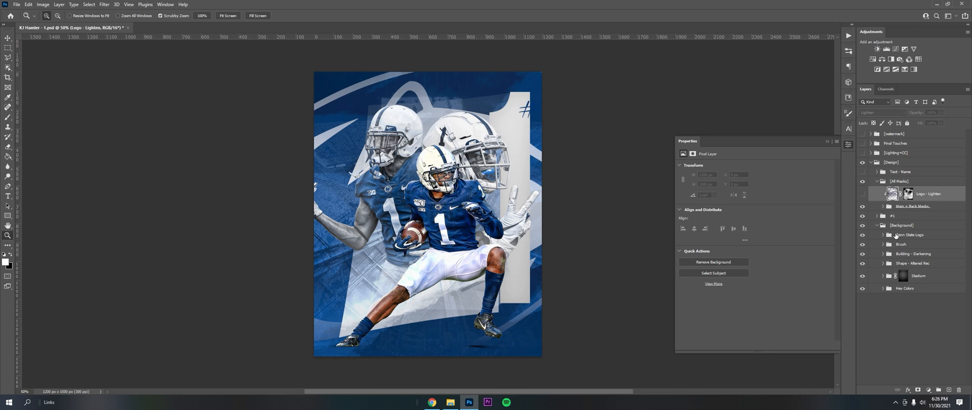
left_click(909, 235)
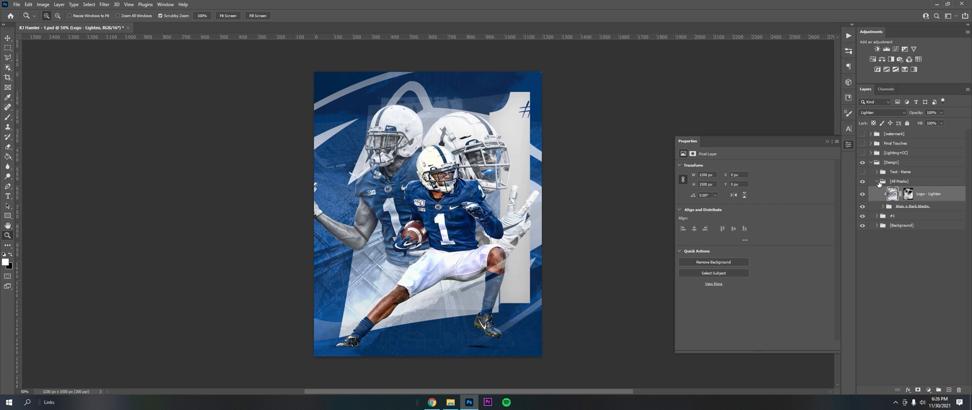
left_click(906, 171)
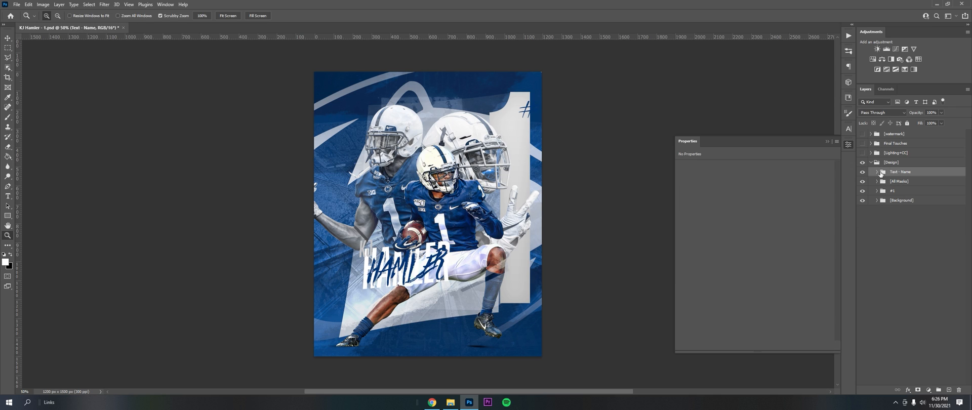
Inspect the layers inside Text - Name, then fold the Design group closed.
left_click(877, 171)
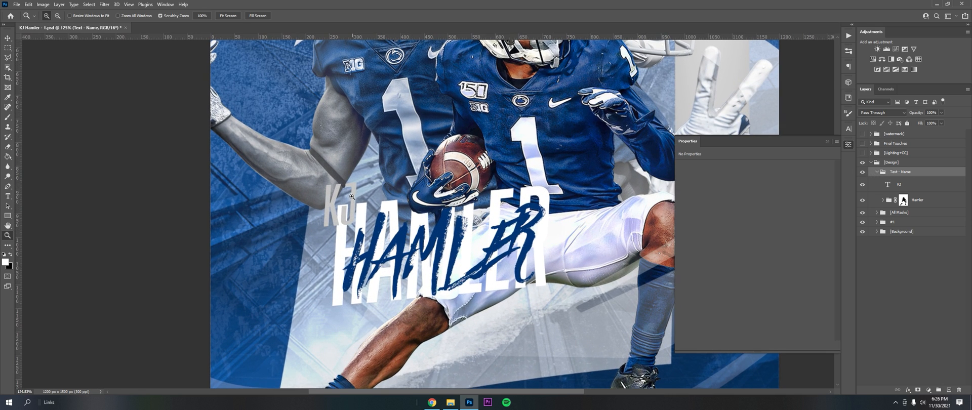
left_click(882, 199)
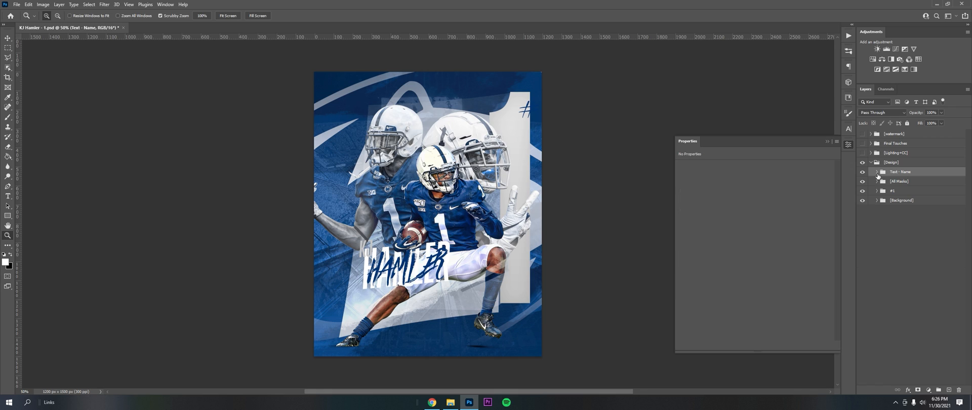
left_click(873, 162)
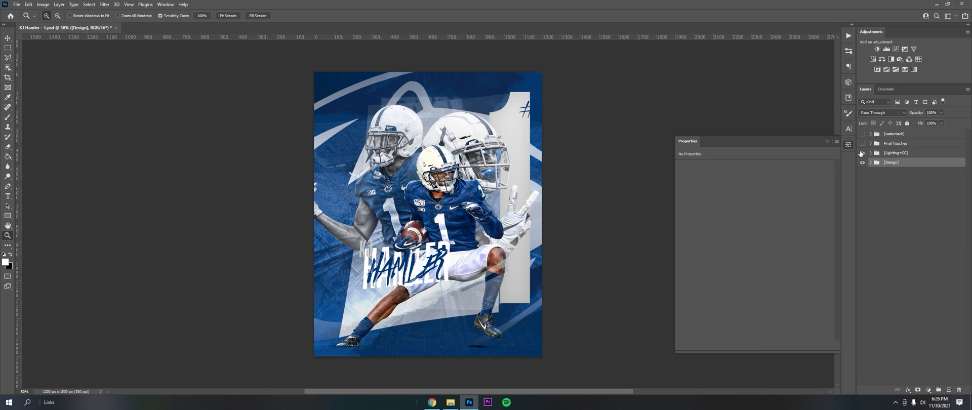
Toggle the Lighting+CC group's layers to reveal the merged design copy for Camera Raw.
left_click(870, 152)
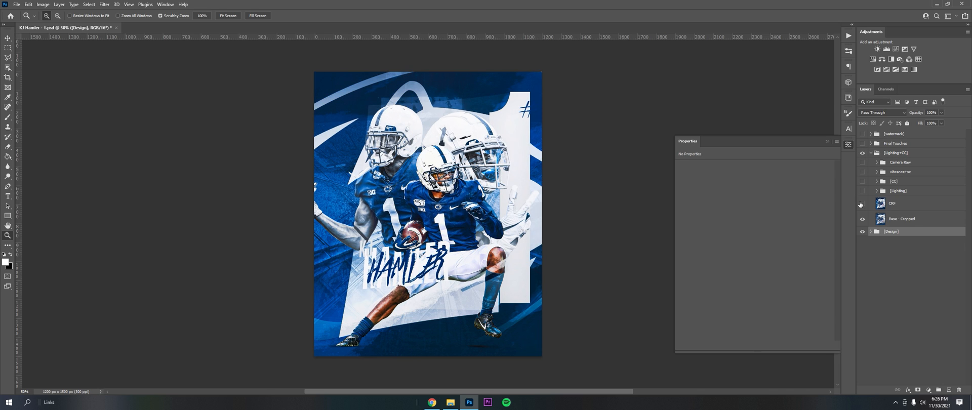
left_click(861, 203)
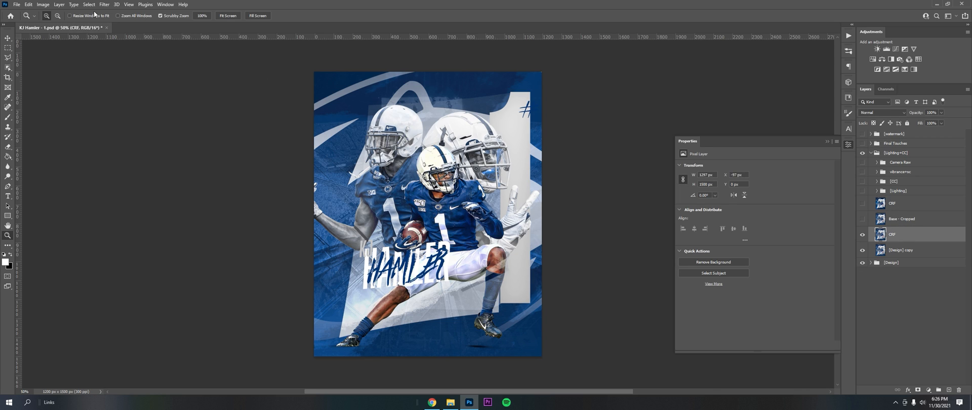
mouse_move(649, 199)
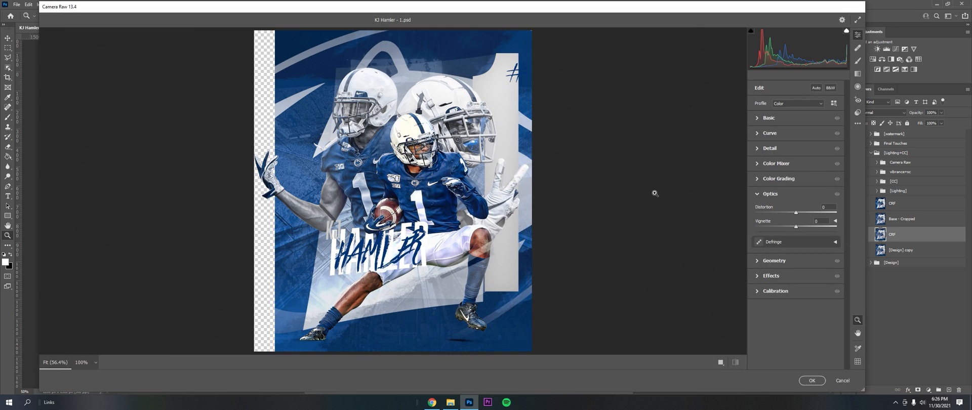
In Camera Raw's Basic panel raise exposure, contrast, clarity, vibrance and saturation, then apply to the layer.
left_click(768, 118)
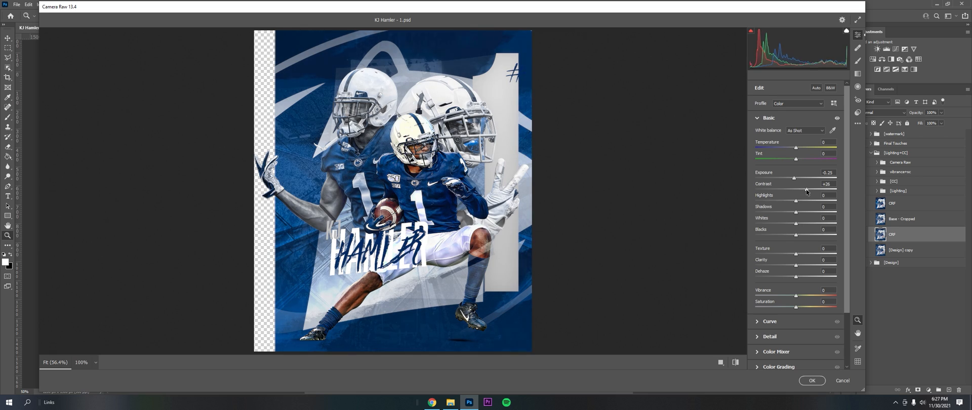
left_click_drag(797, 200, 799, 200)
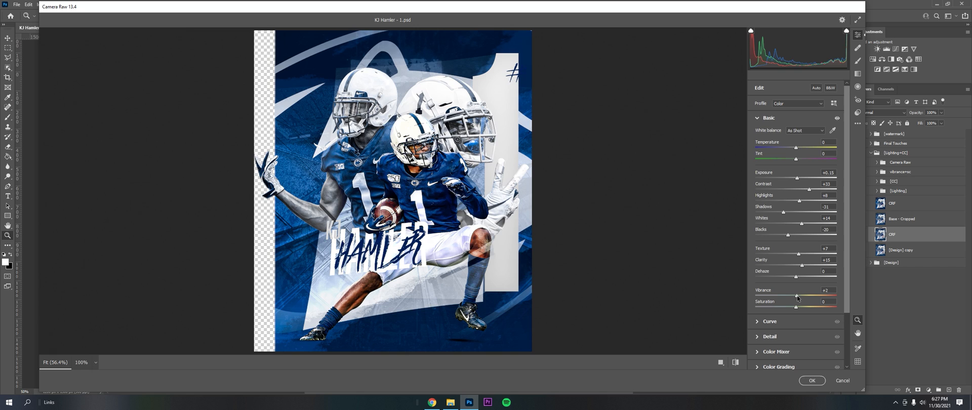
left_click_drag(796, 295, 799, 296)
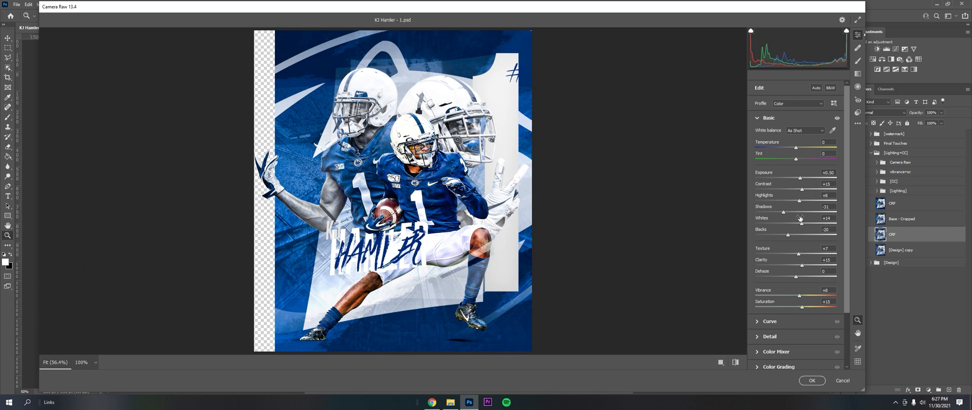
left_click(812, 381)
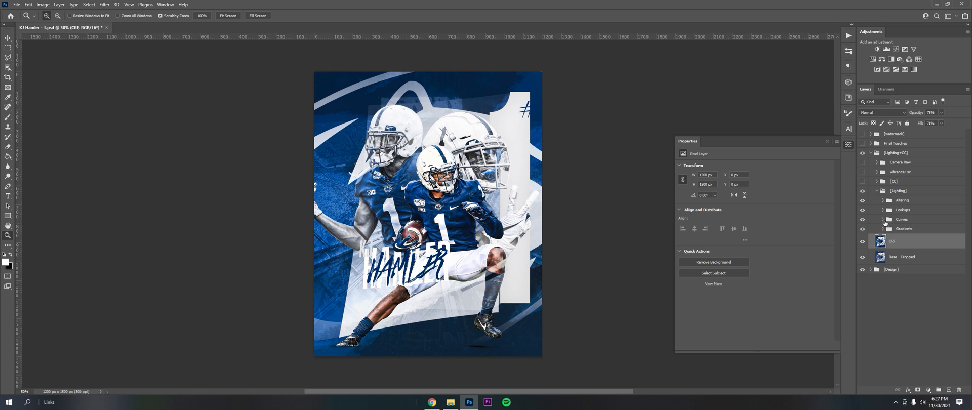
left_click(882, 228)
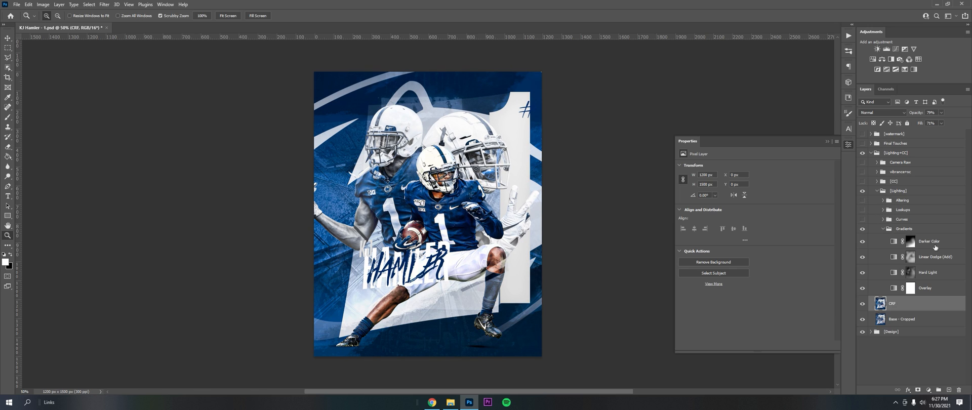
left_click(925, 287)
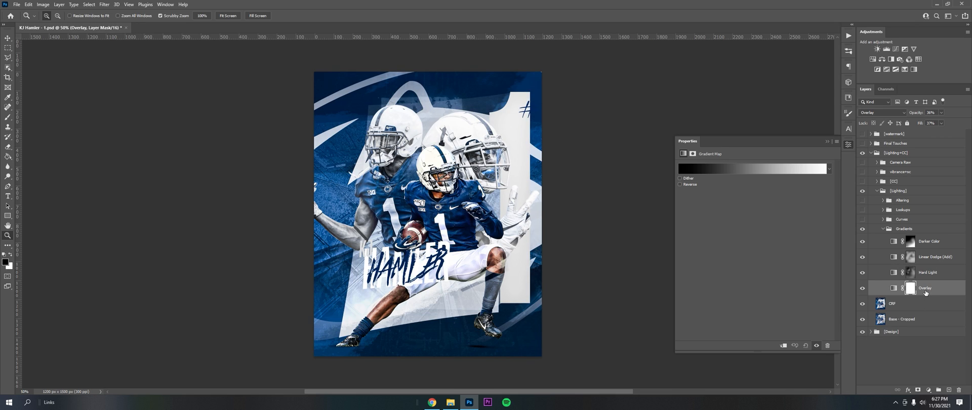
left_click(927, 241)
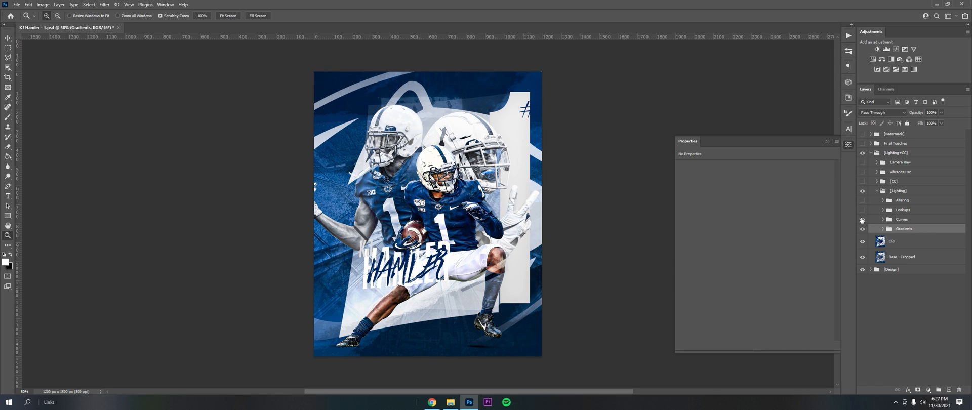
left_click(883, 219)
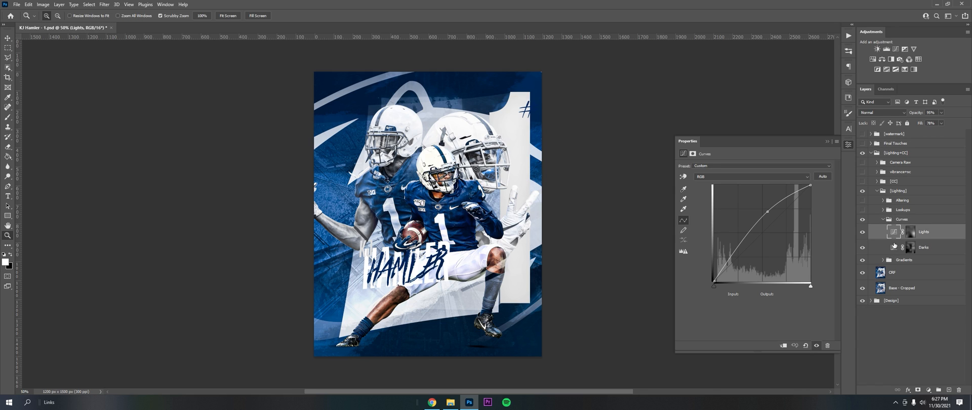
left_click(924, 247)
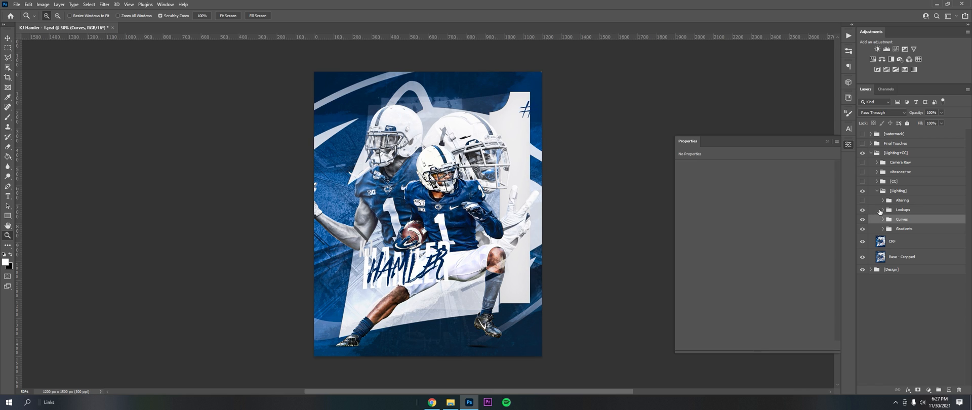
left_click(875, 210)
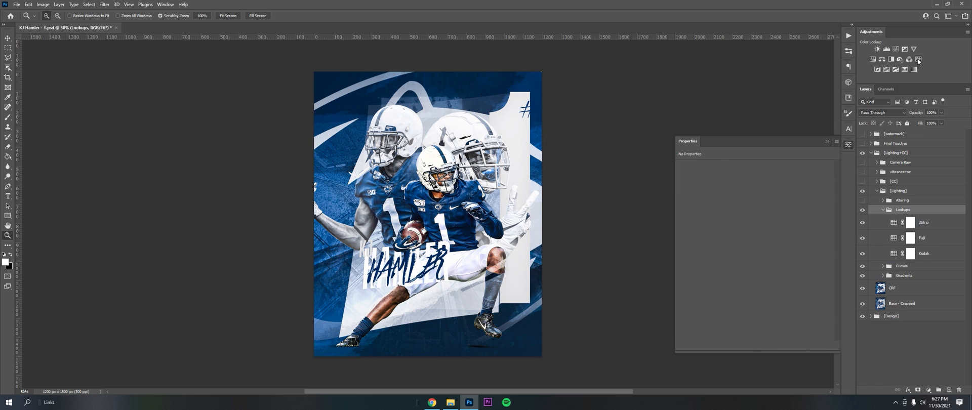
left_click(918, 60)
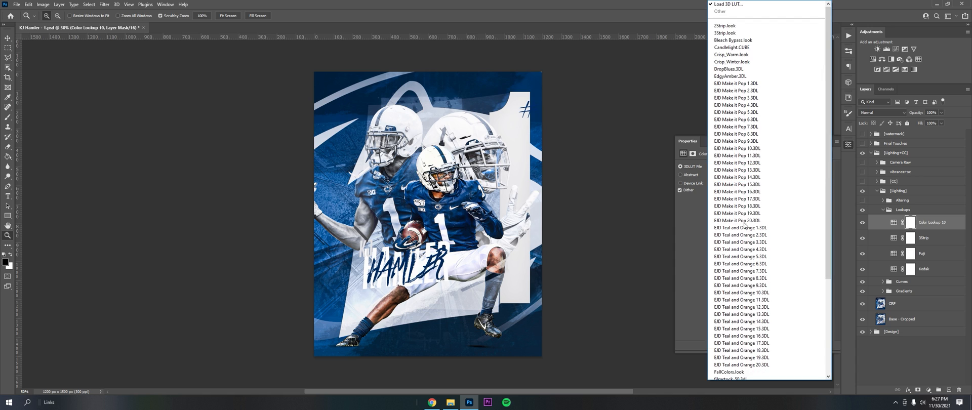
left_click(736, 220)
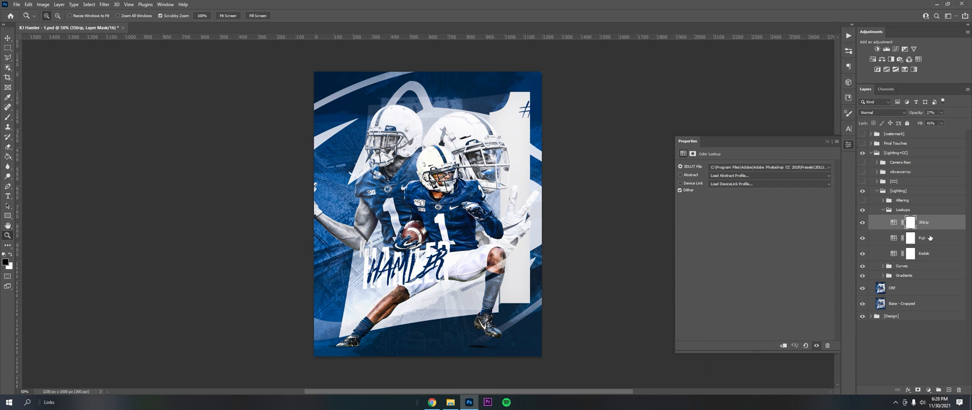
left_click(883, 209)
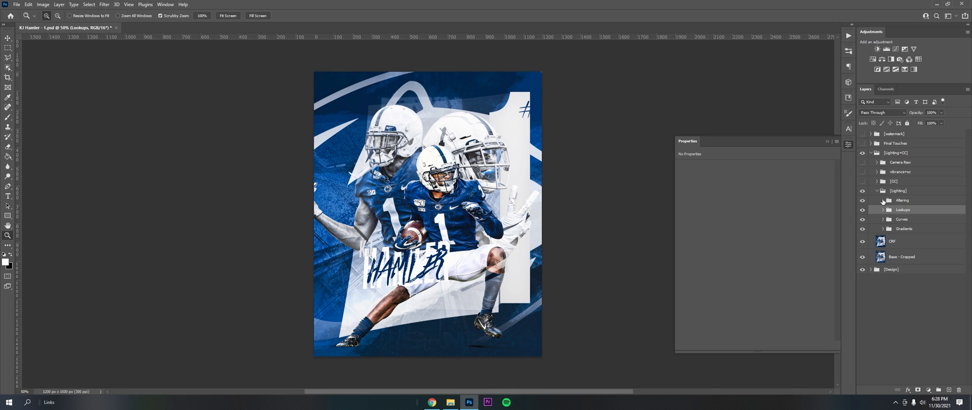
Review the Altering group's Vibrance 2 settings, then hide the Lighting group's effects on the poster.
left_click(883, 199)
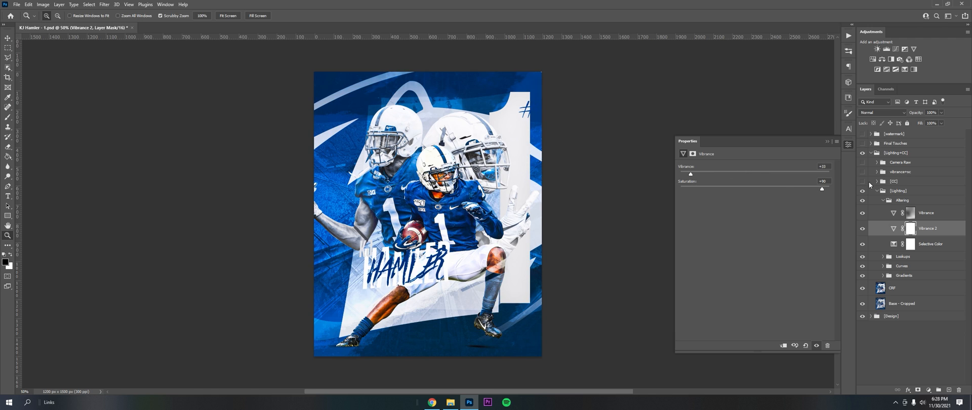
left_click(931, 228)
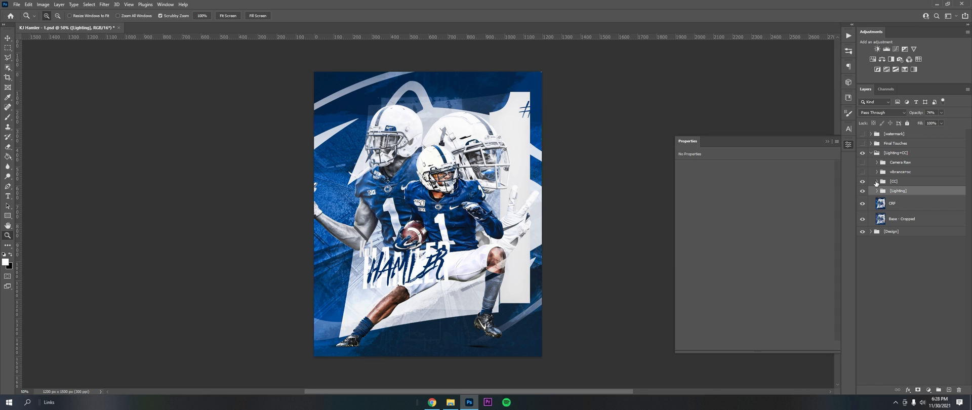
left_click(863, 191)
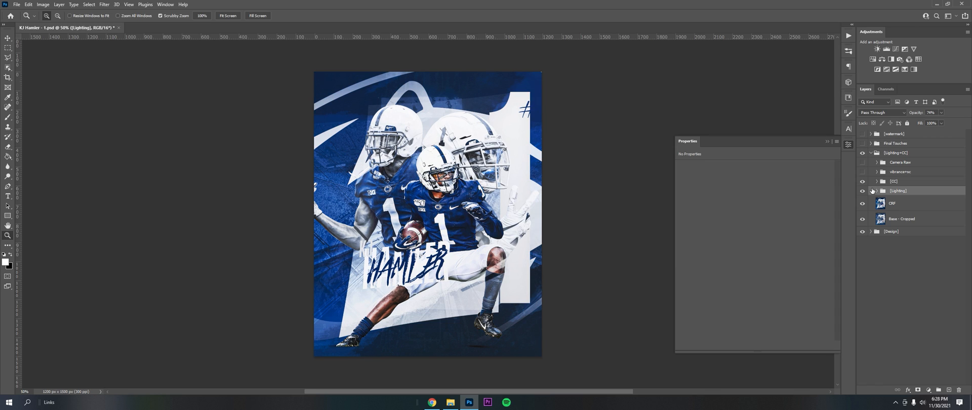
Inspect the CC group's Dark layer mask, collapse CC, and toggle the vibrance adjustment to compare.
left_click(879, 180)
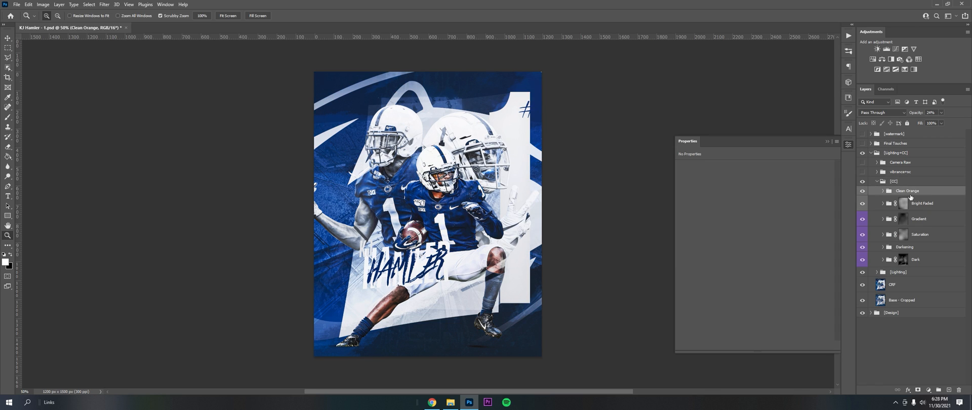
left_click(897, 259)
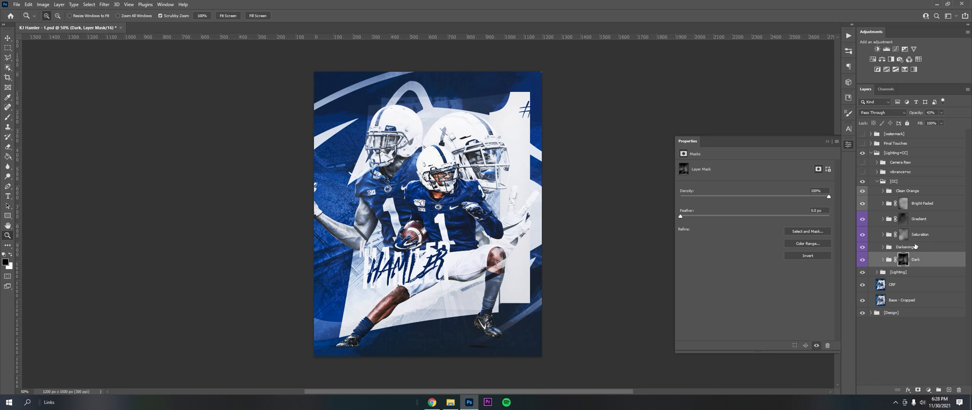
left_click(882, 191)
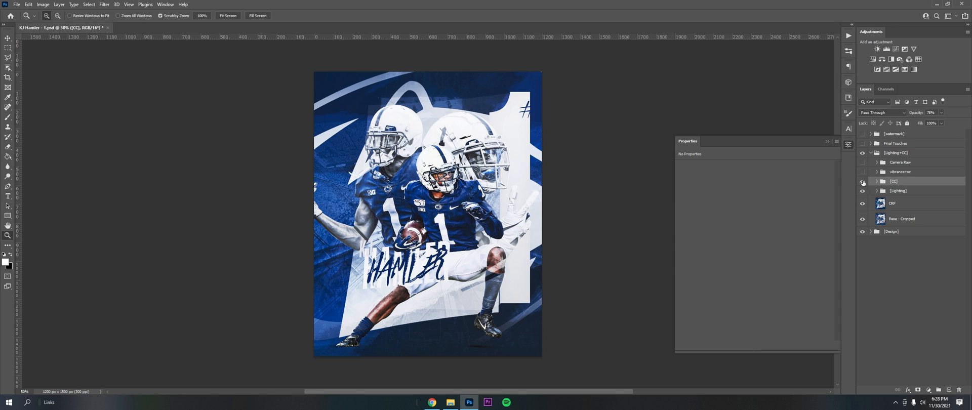
left_click(862, 181)
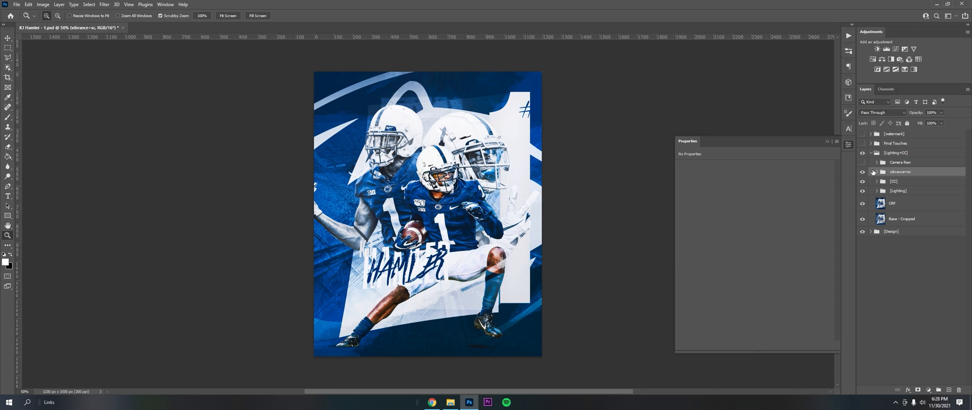
left_click(895, 180)
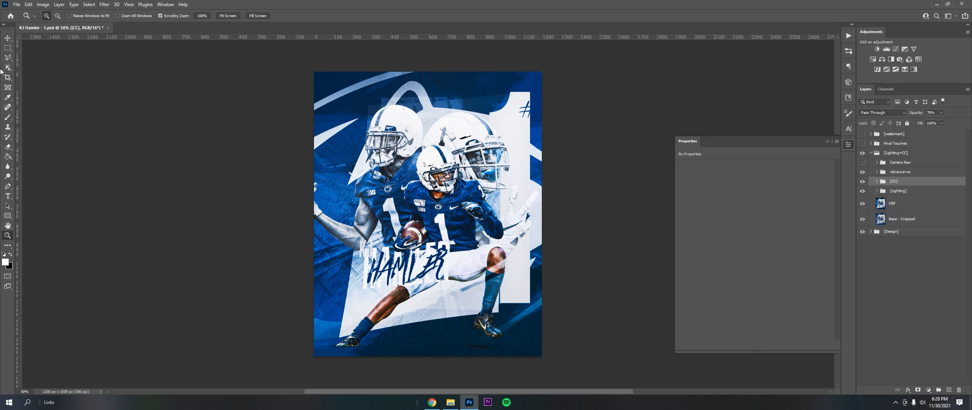
With the Move tool, toggle the Camera Raw layer to compare, then open the Final Touches group.
left_click(6, 50)
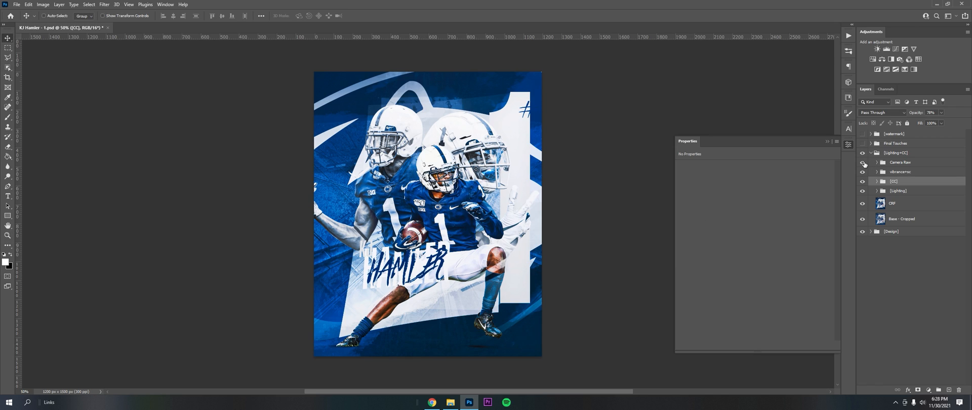
left_click(871, 162)
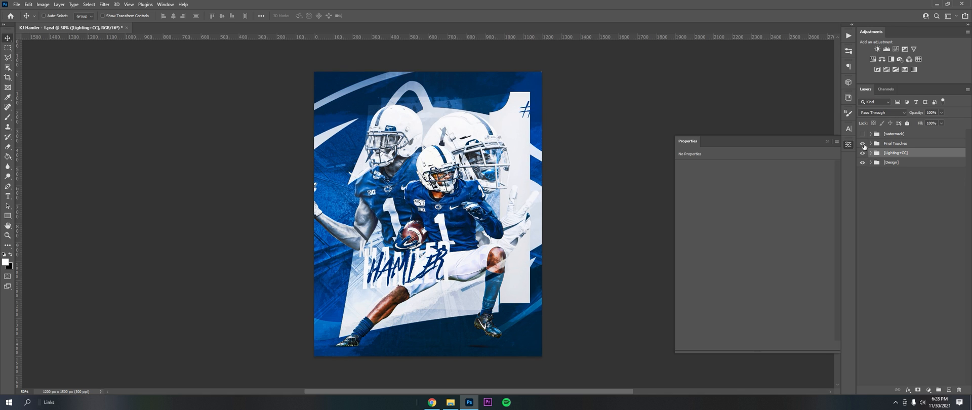
left_click(863, 143)
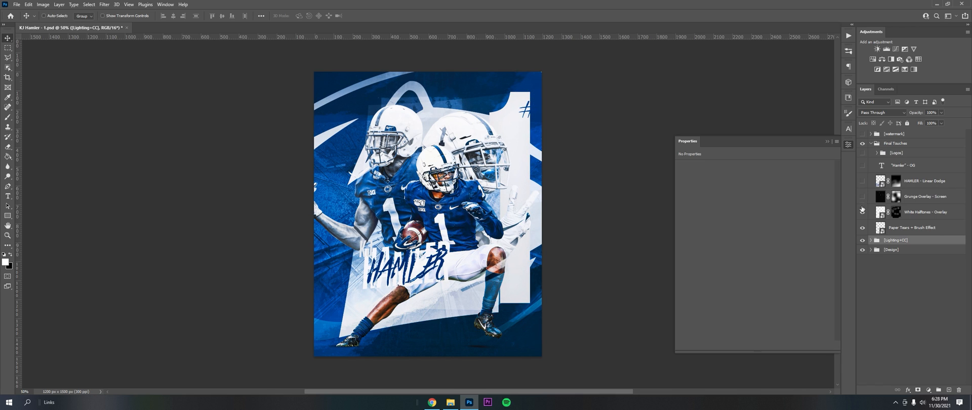
Switch on the Paper Tears + Brush Effect, White Halftones overlay and Grunge Overlay layers.
left_click(916, 227)
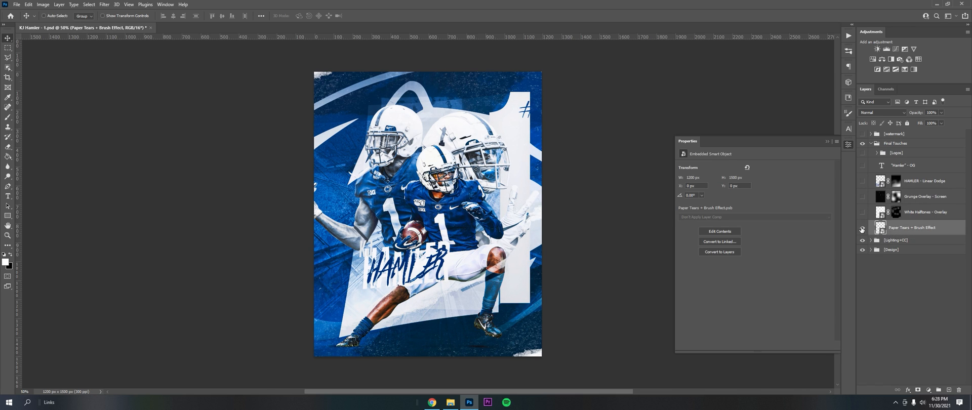
left_click(861, 227)
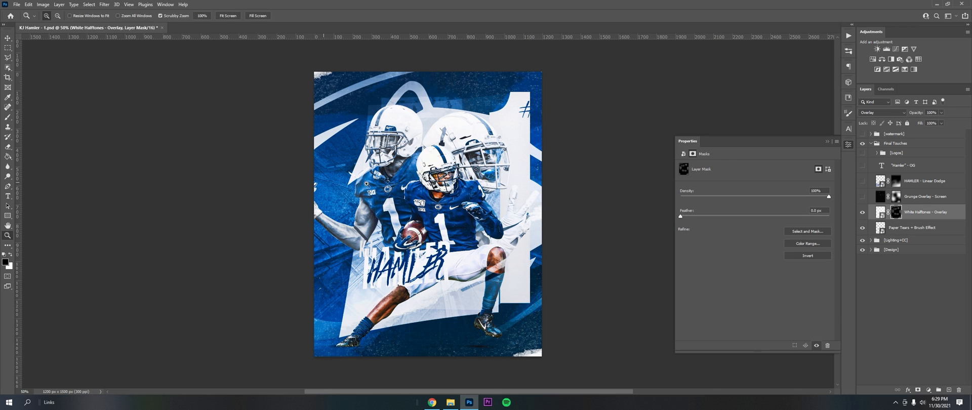
left_click(6, 37)
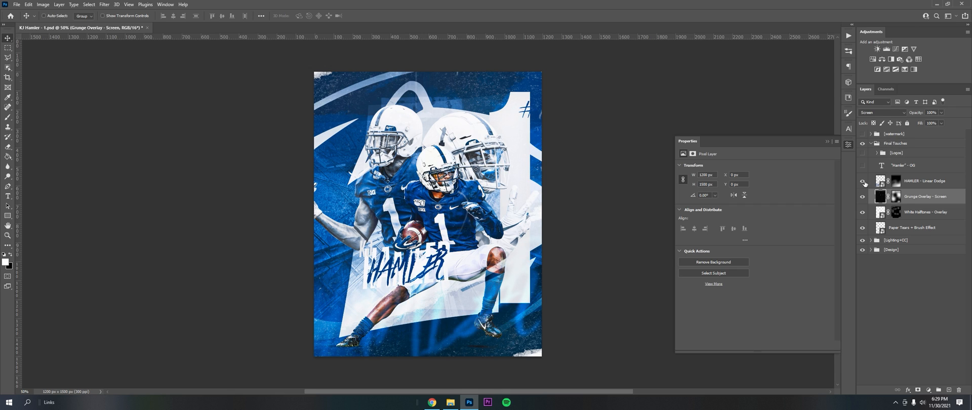
Show the large "Hamler" - OG type layer and rasterize it.
left_click(927, 180)
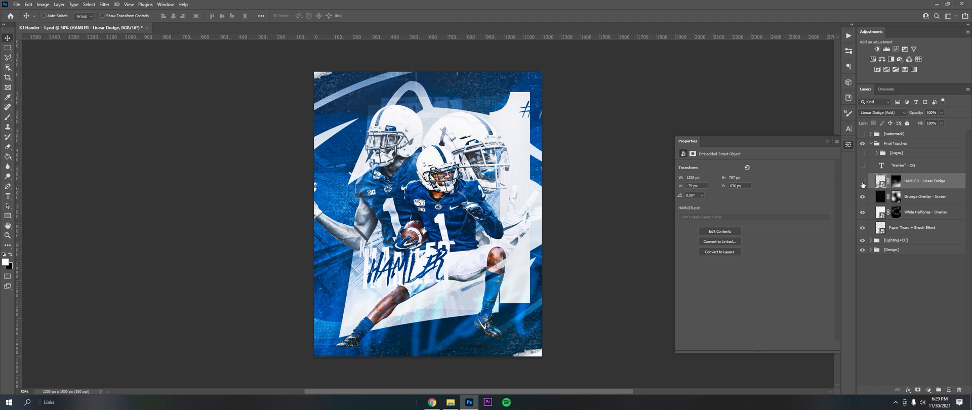
left_click(863, 180)
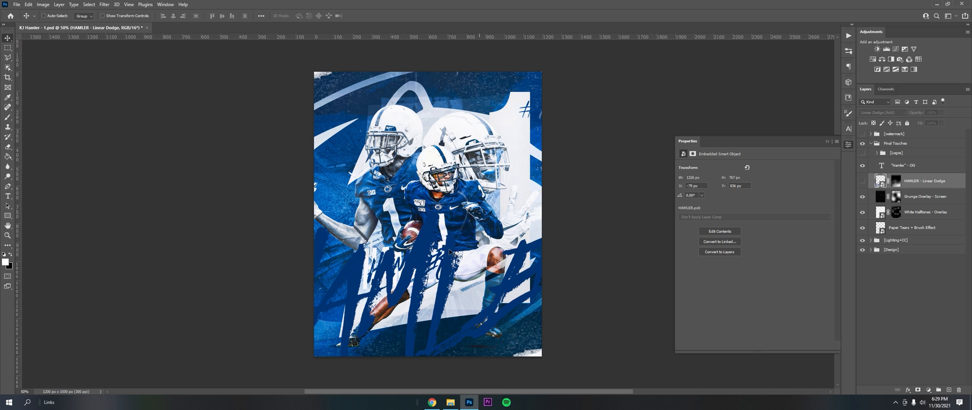
left_click(909, 165)
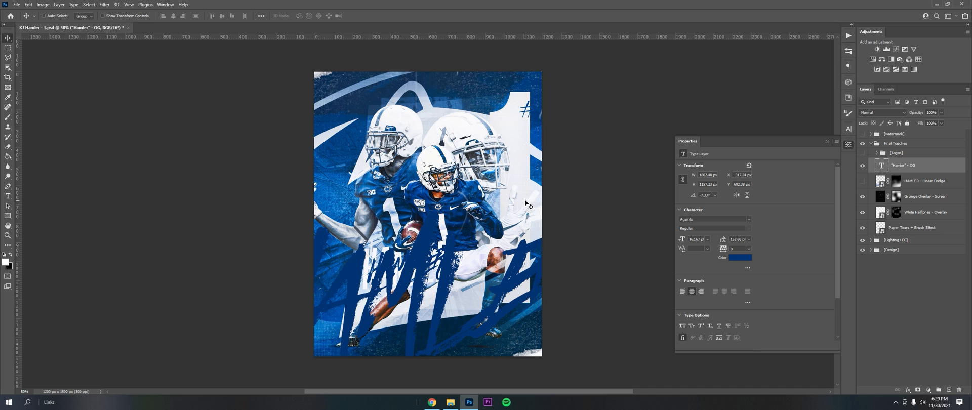
mouse_move(187, 31)
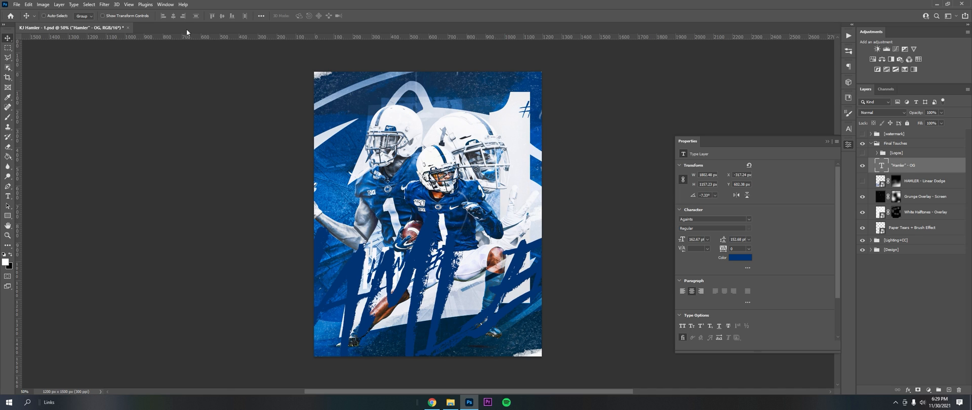
right_click(910, 164)
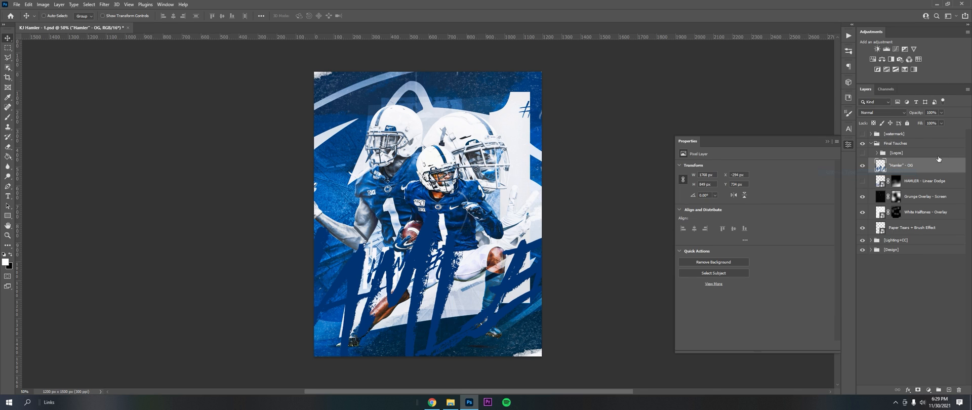
Soften the rasterized HAMLER lettering with a Gaussian Blur filter.
left_click(77, 4)
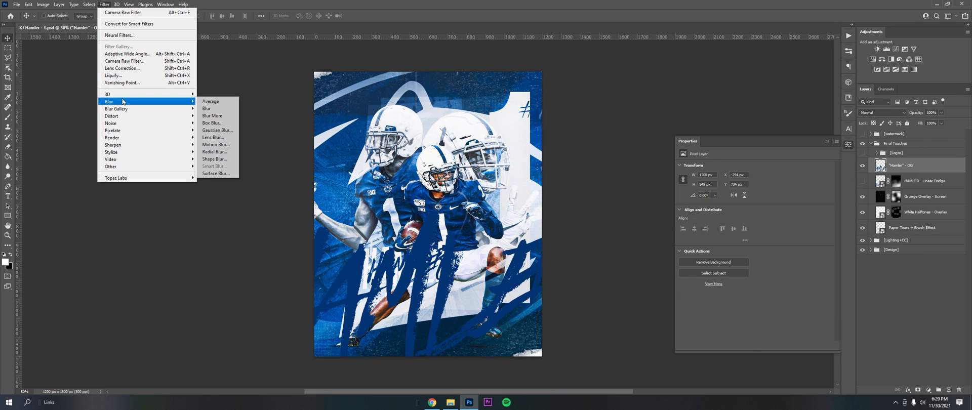
left_click(217, 129)
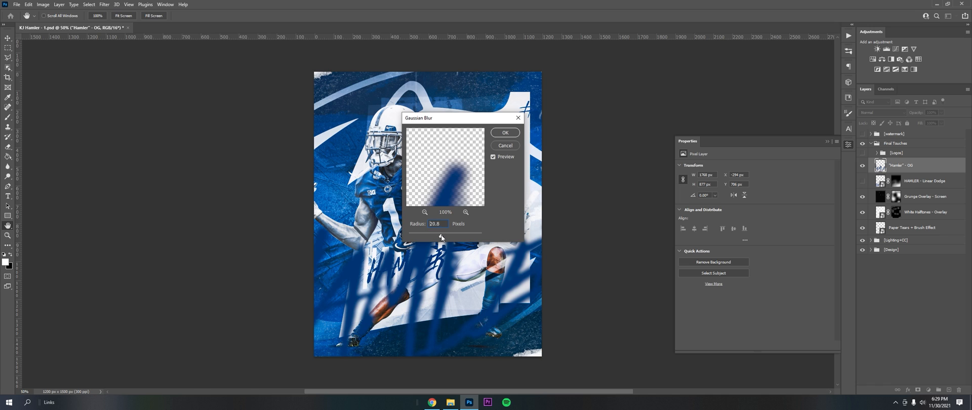
left_click(505, 133)
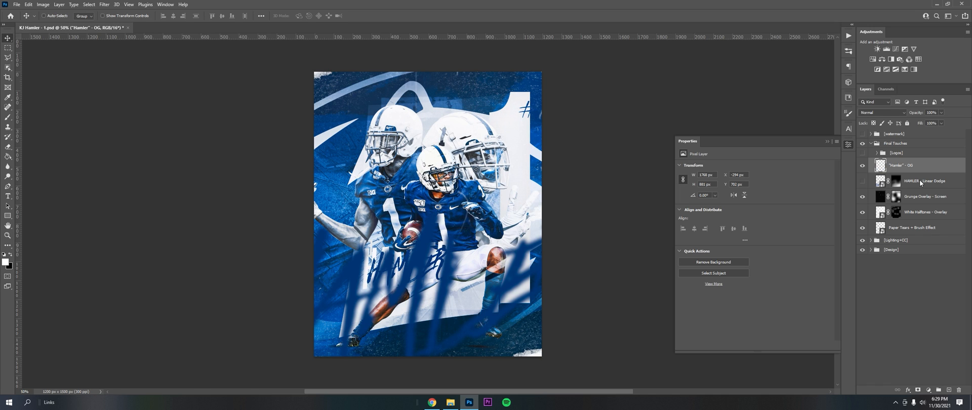
Return to the HAMLER - Linear Dodge lettering and fold the Final Touches group closed.
left_click(919, 180)
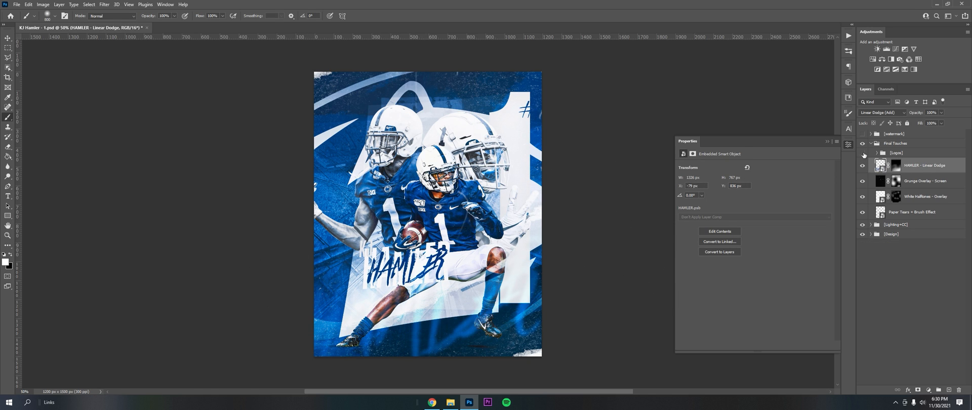
left_click(862, 153)
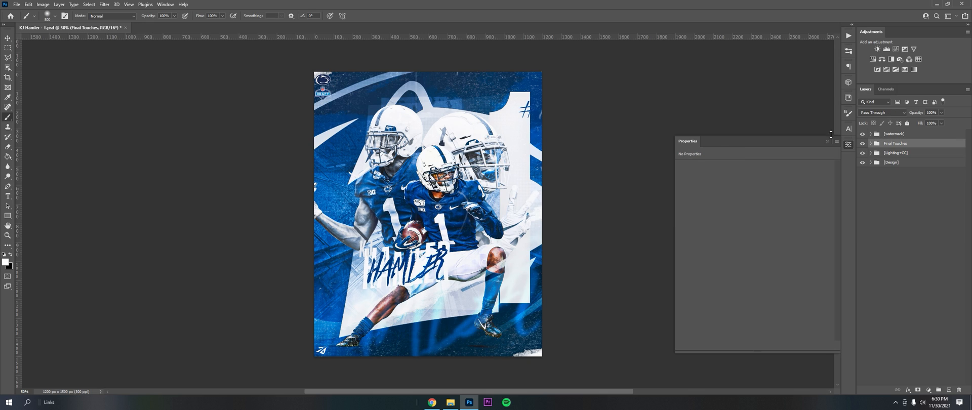
Hide the Properties panel, briefly expand every layer group, then fold all four groups closed.
left_click(6, 50)
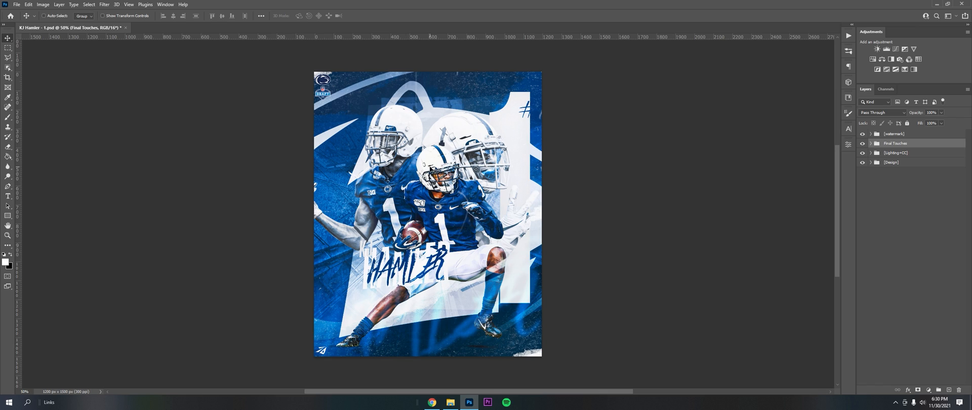
left_click(871, 153)
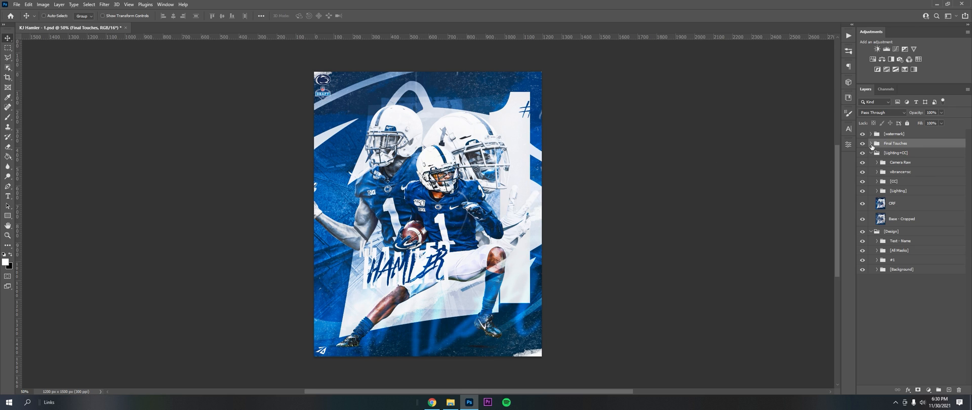
left_click(873, 152)
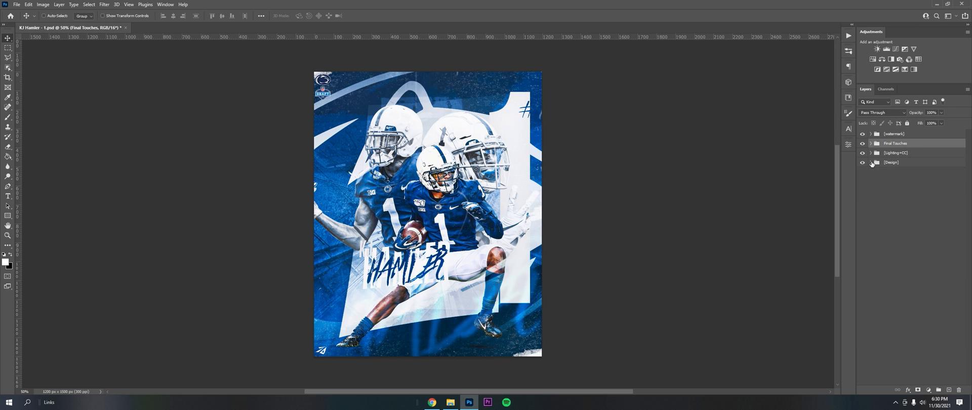